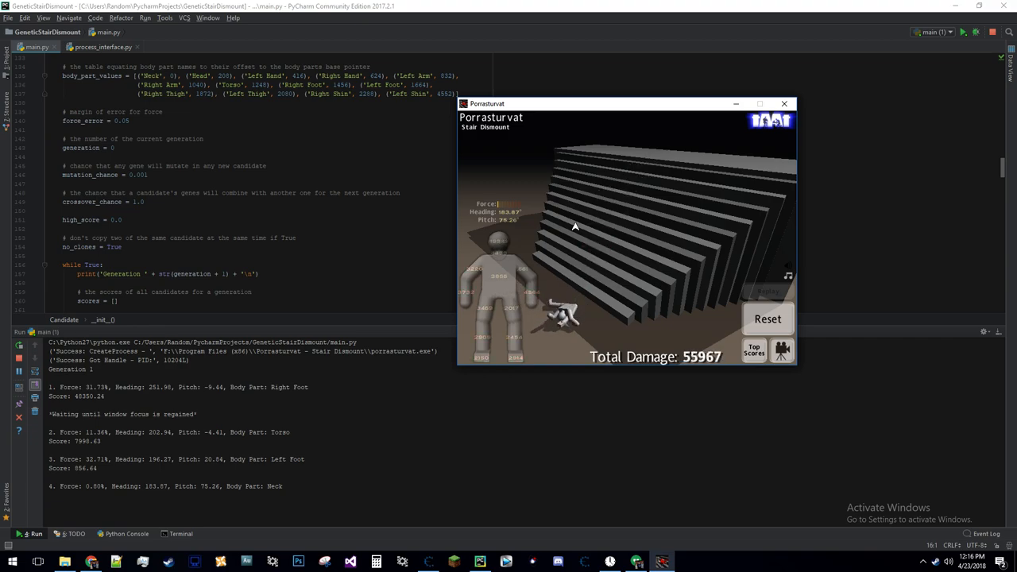
Keep the Stair Dismount window focused while generation-1 candidates 4–10 get scored.
left_click(768, 318)
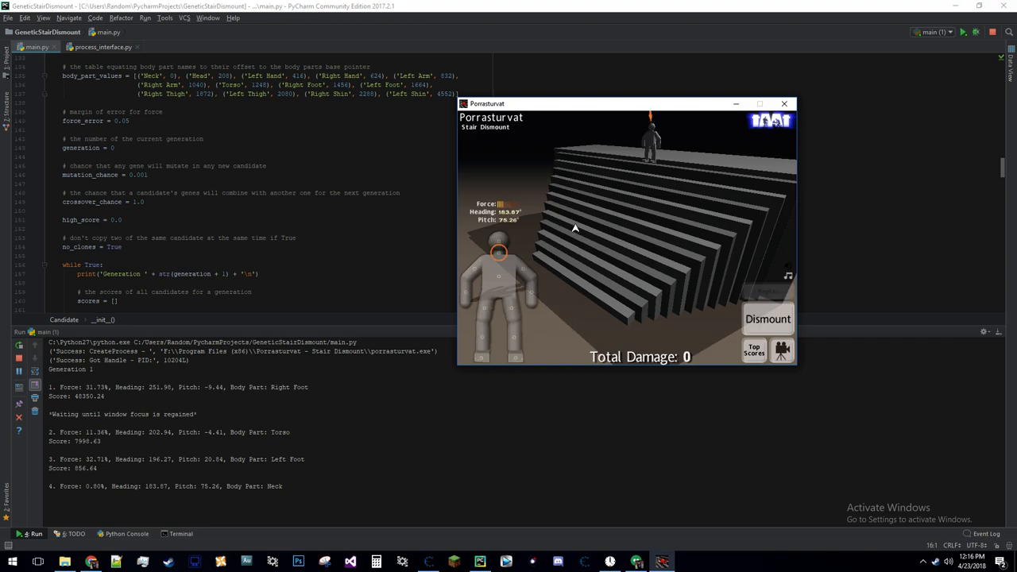
left_click(768, 318)
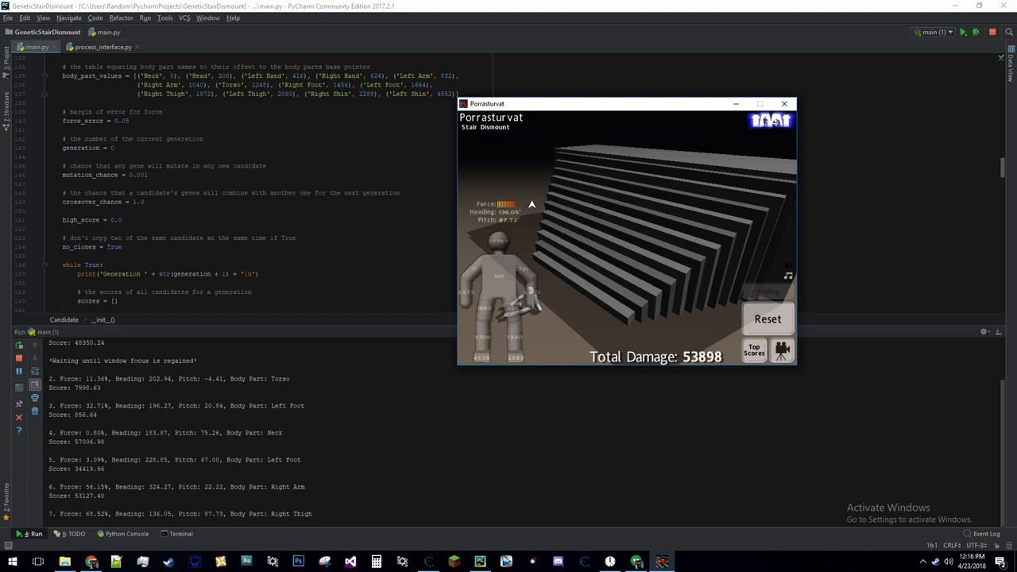
left_click(768, 319)
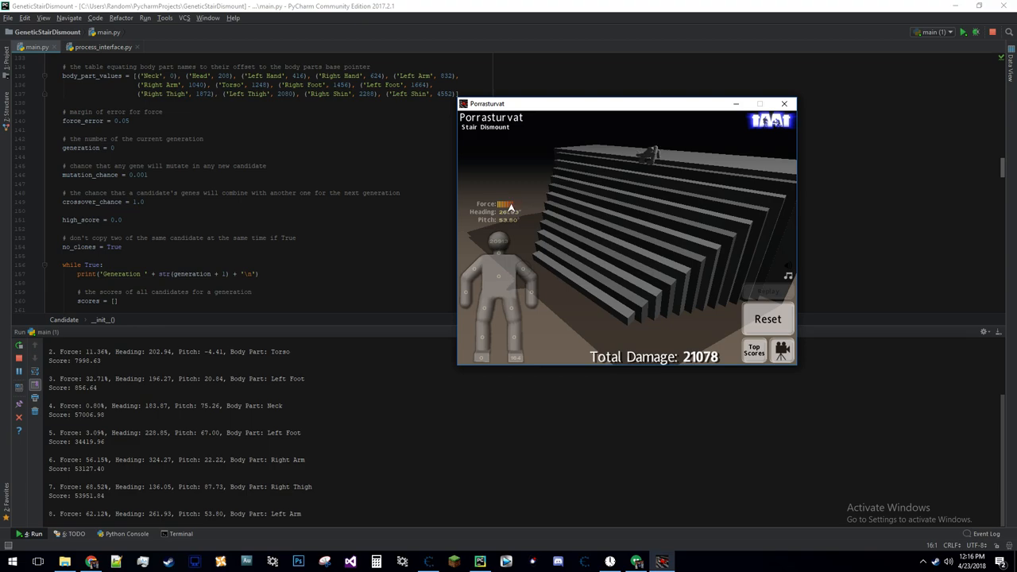
left_click(768, 319)
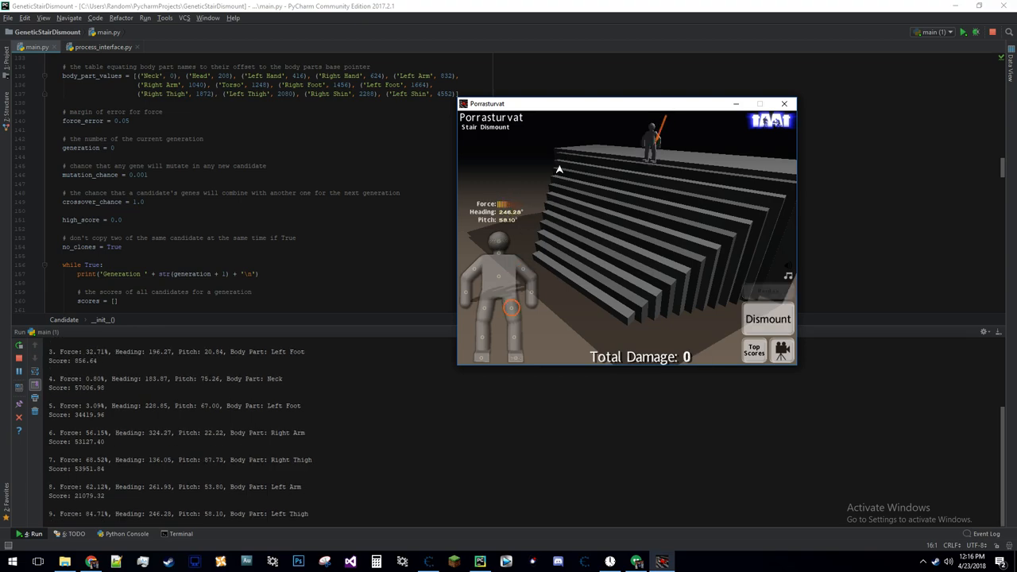
left_click(768, 319)
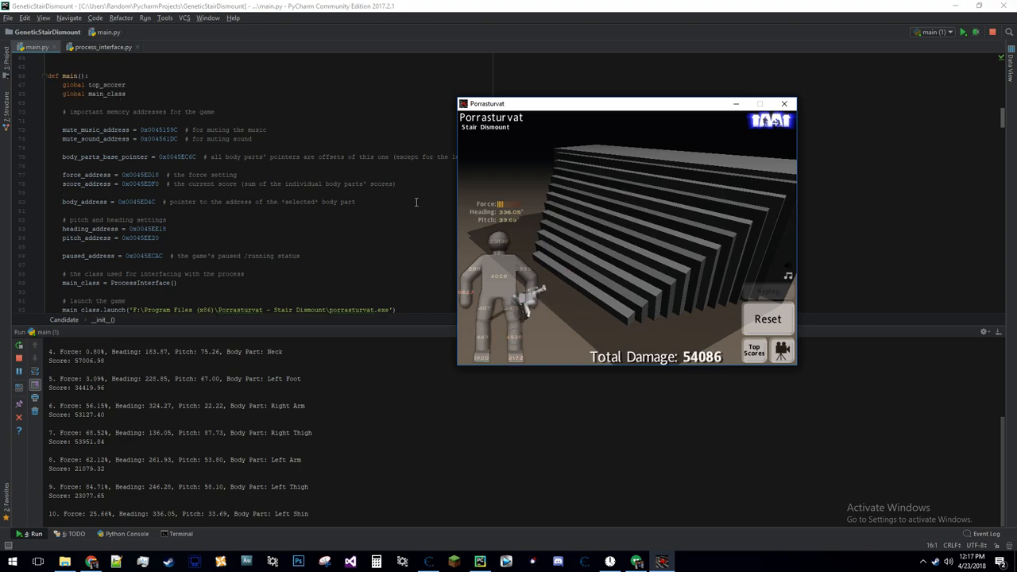
Attach Cheat Engine to the 000027DC-porrasturvat.exe process.
left_click(767, 318)
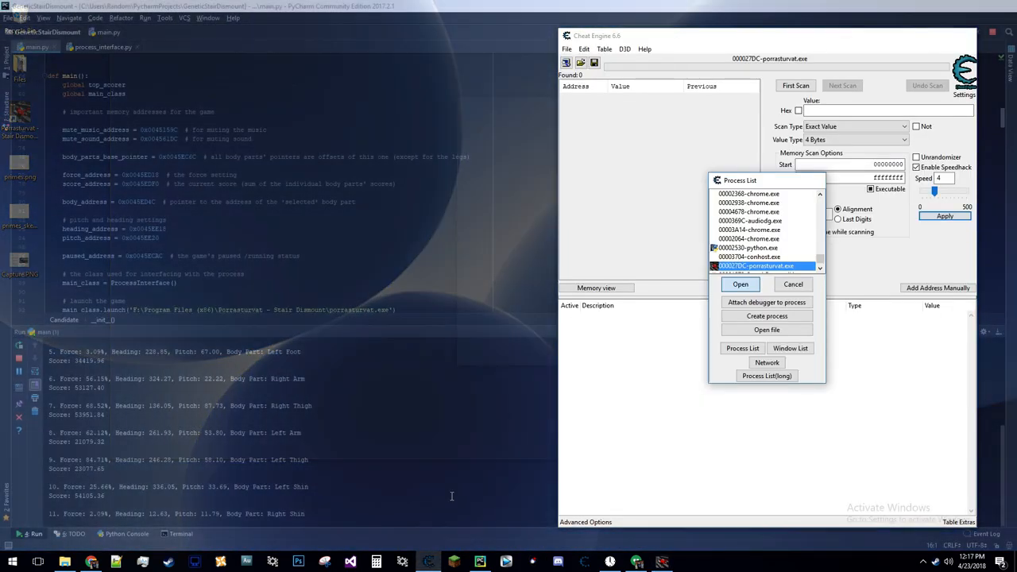
left_click(740, 283)
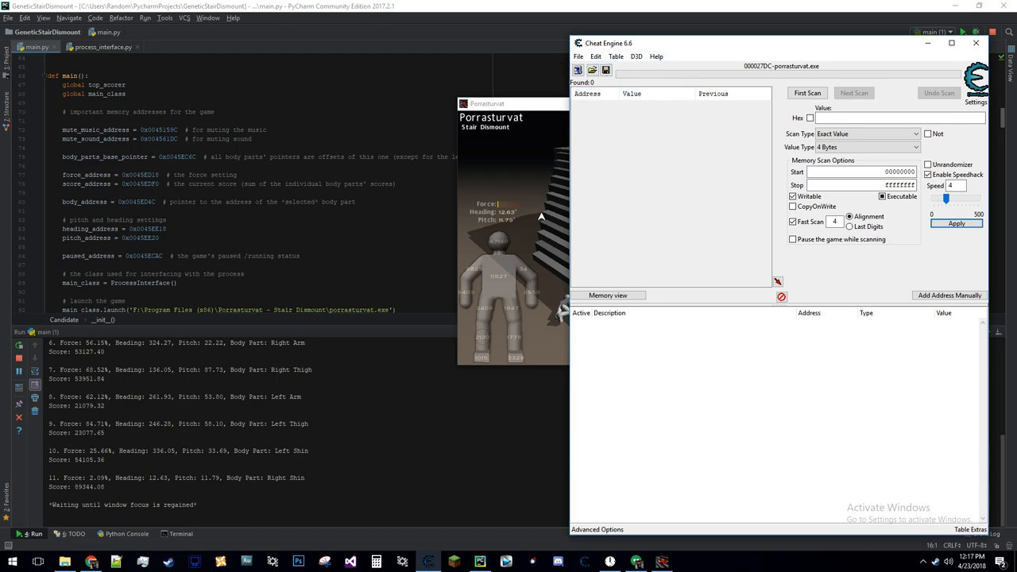
mouse_move(678, 279)
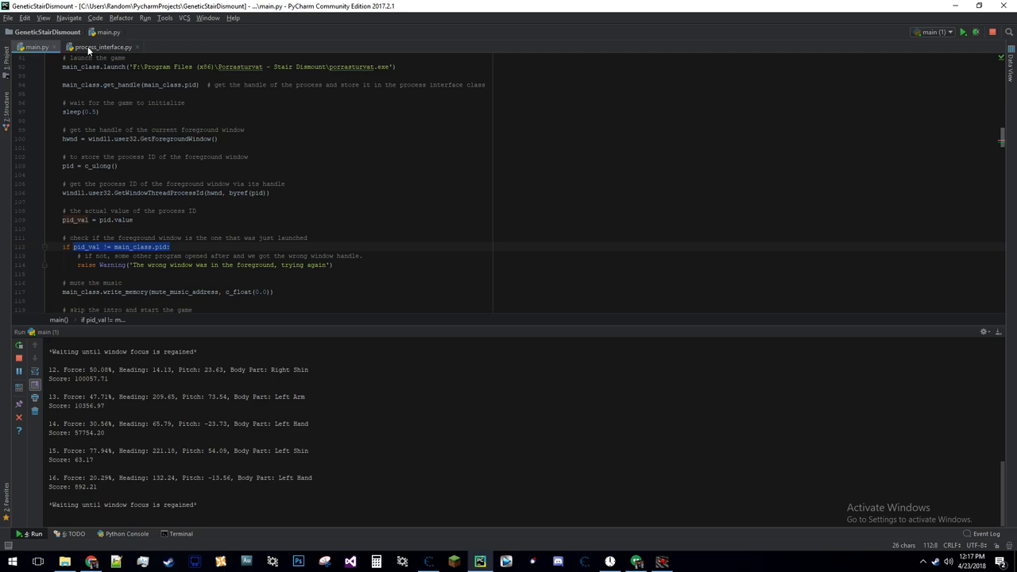
Scroll process_interface.py to get_handle's OpenProcess call with read, write and debug access.
left_click(102, 46)
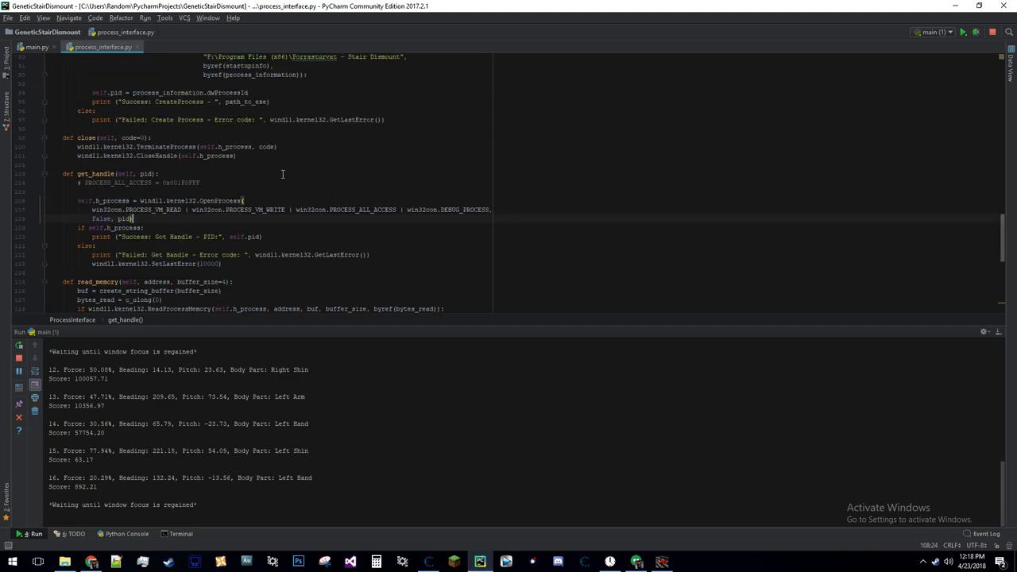
mouse_move(284, 177)
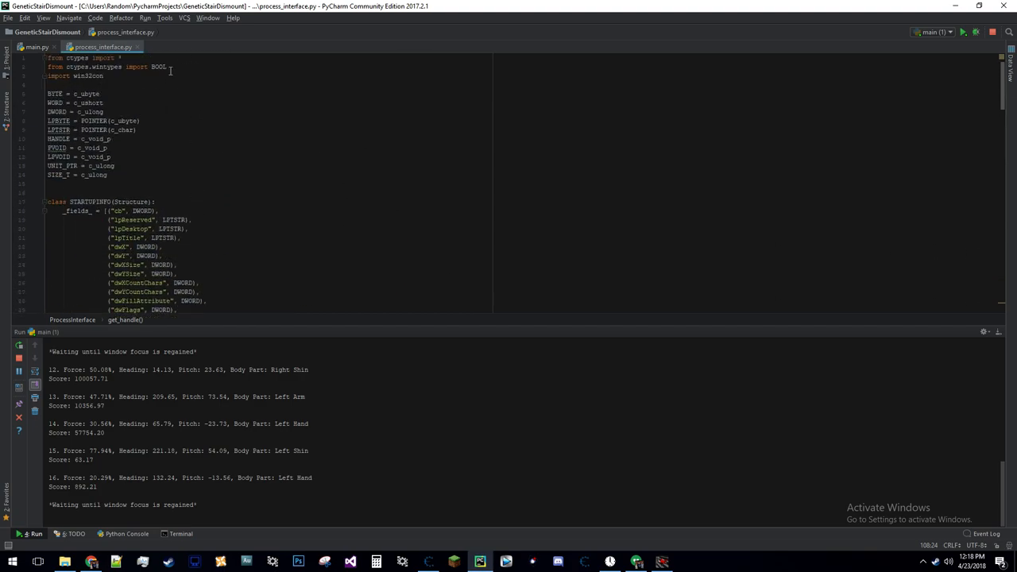
scroll("down", 3)
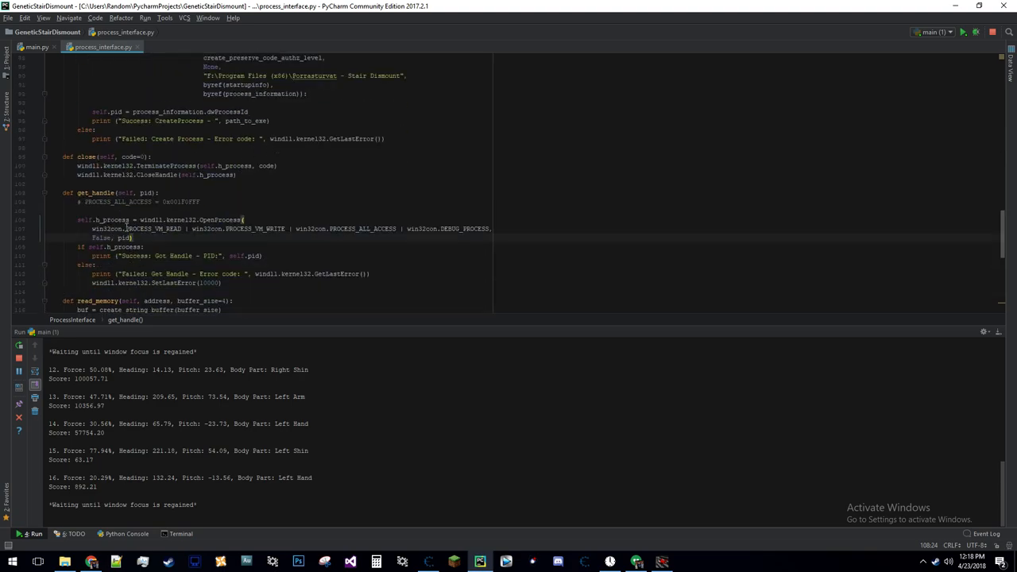
scroll("down", 3)
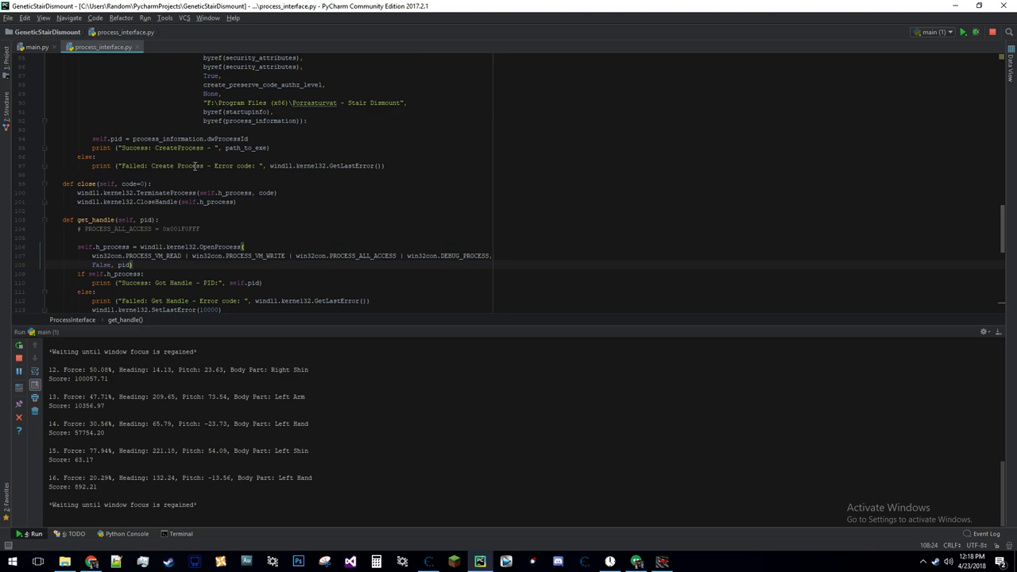
scroll("down", 3)
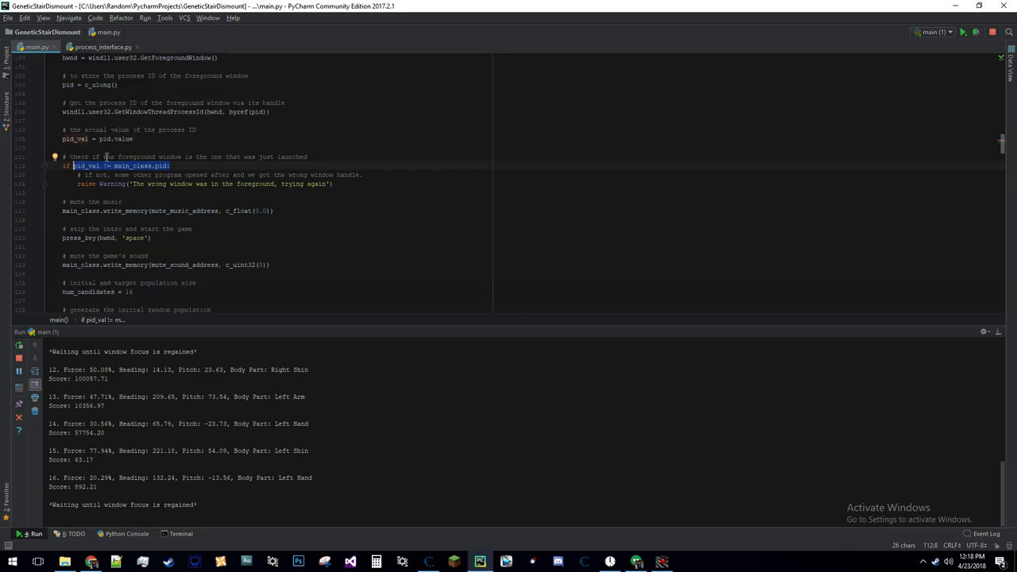
mouse_move(135, 167)
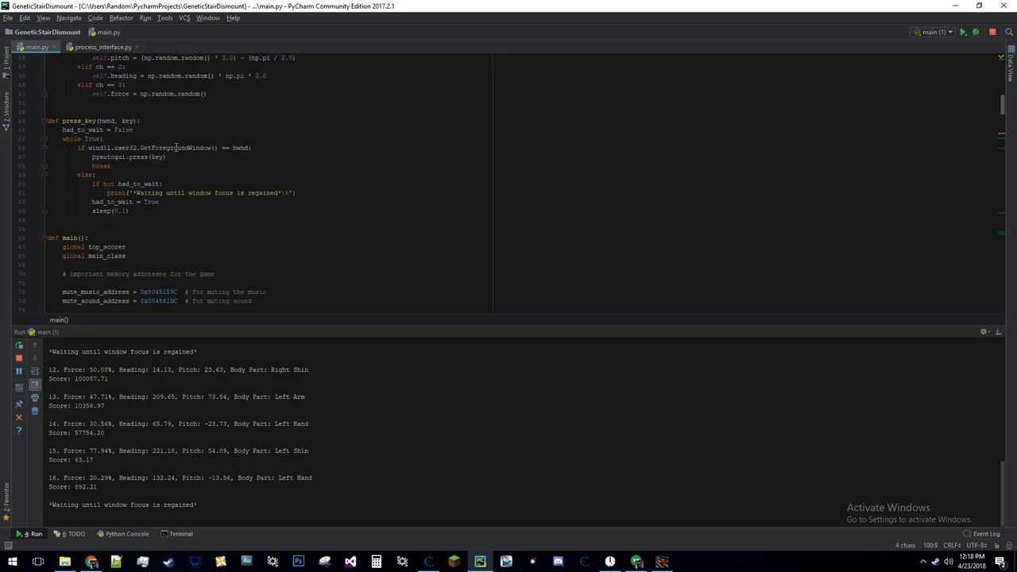
Highlight the GetForegroundWindow and hwnd checks in main.py's press_key helper.
double_click(176, 148)
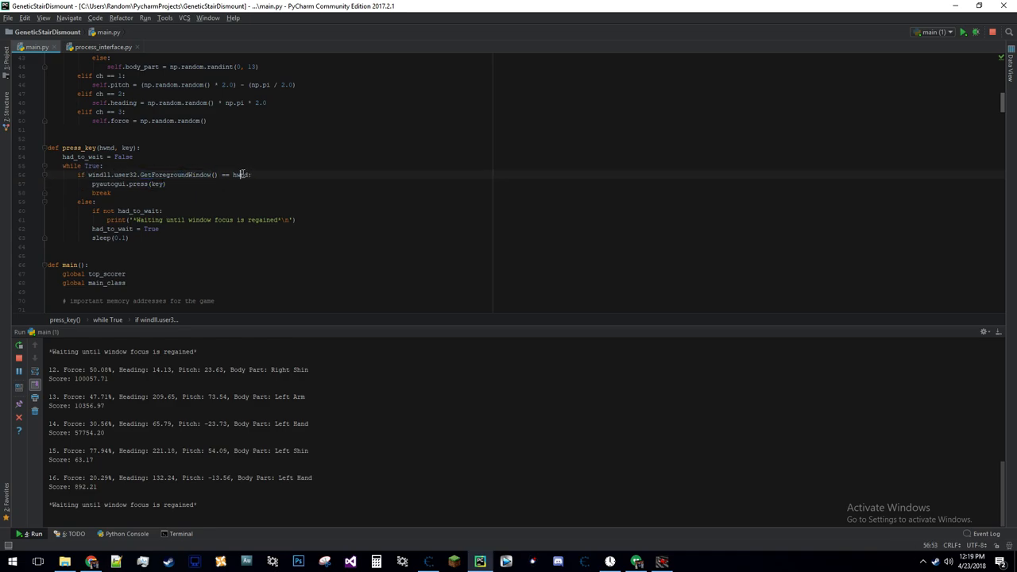
double_click(240, 175)
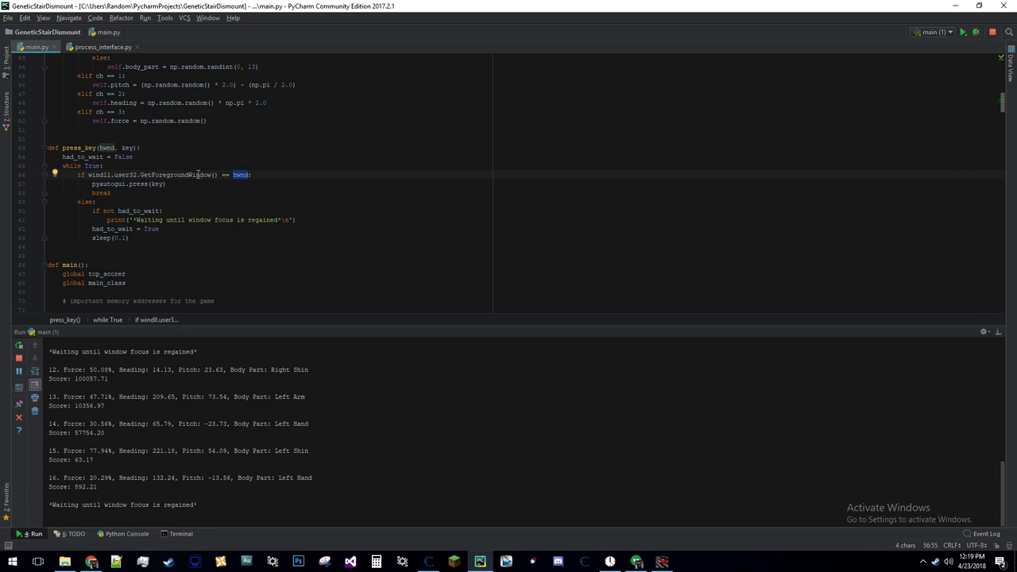
scroll("down", 3)
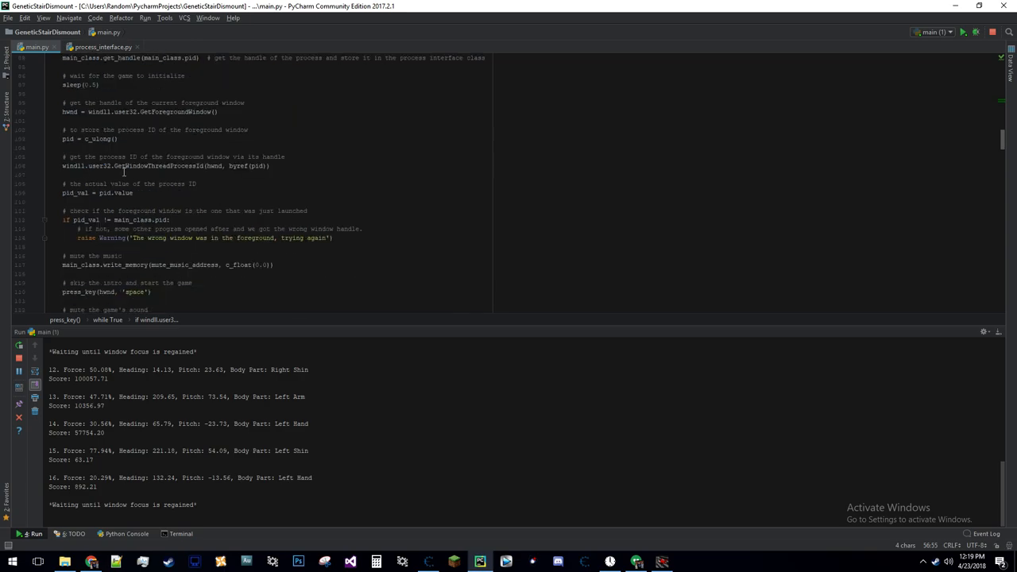
scroll("down", 3)
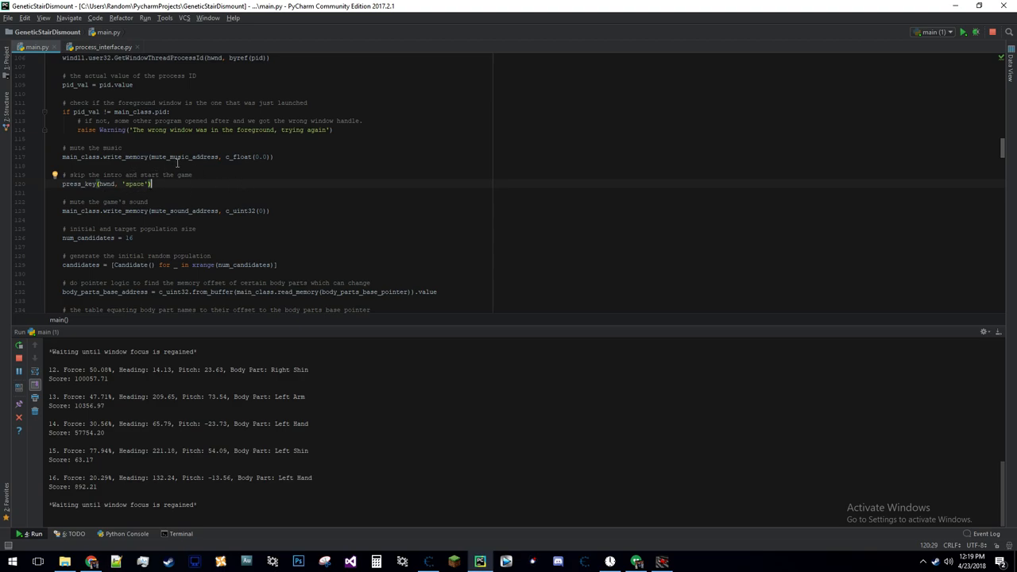
mouse_move(192, 188)
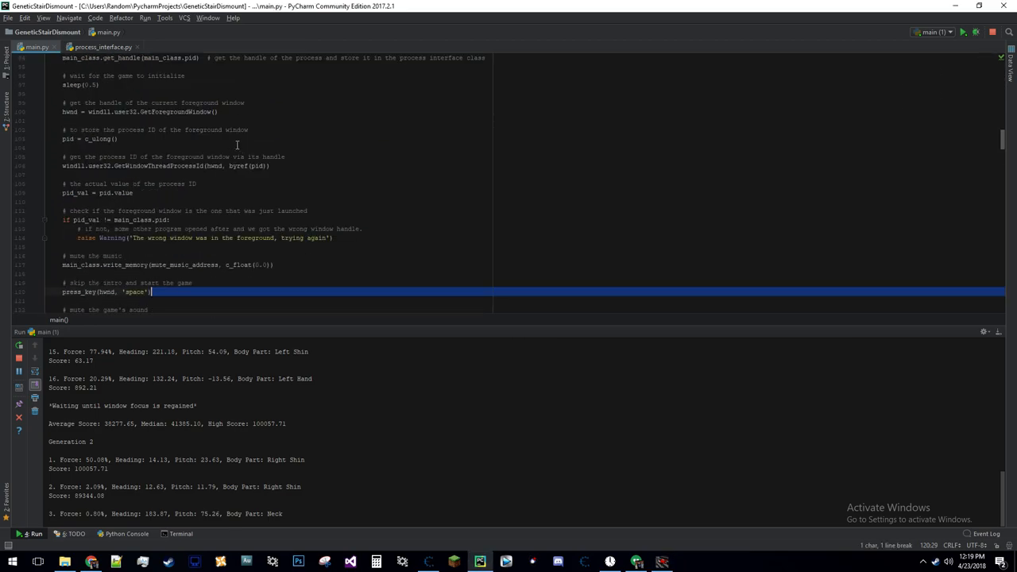
Scroll to the startup space press and mark the line muting the game's sound.
scroll("down", 3)
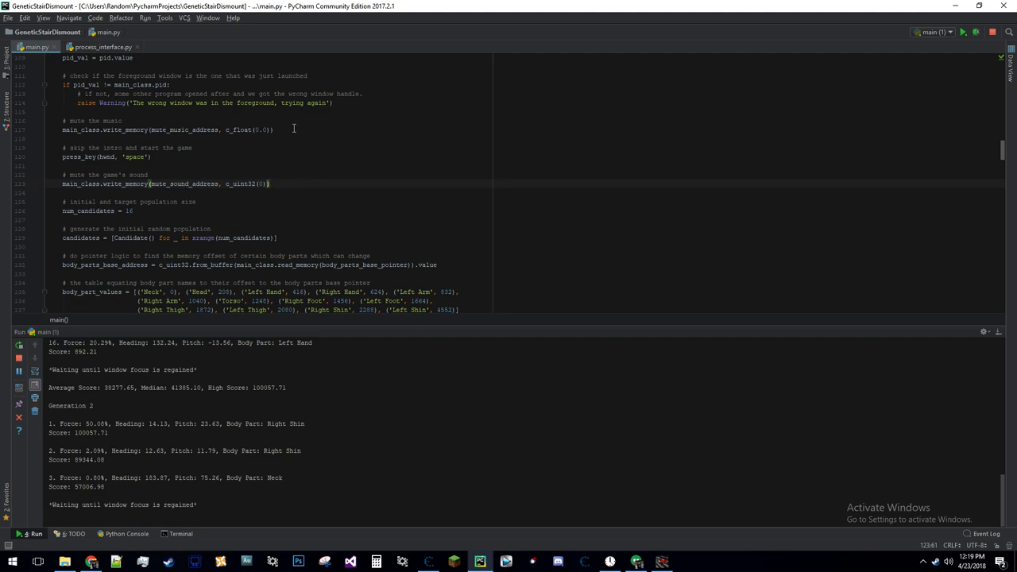
left_click(270, 184)
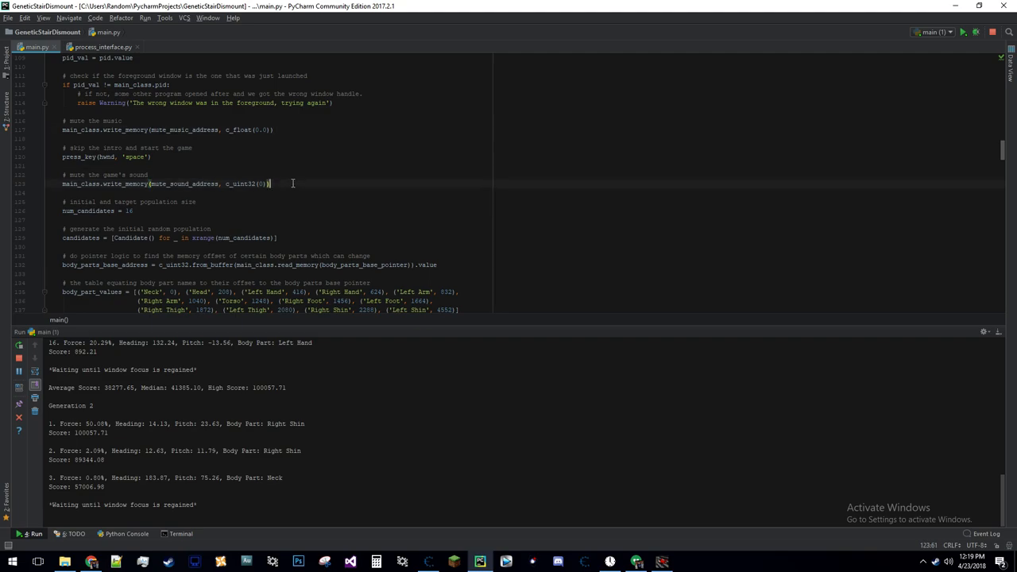
scroll("down", 3)
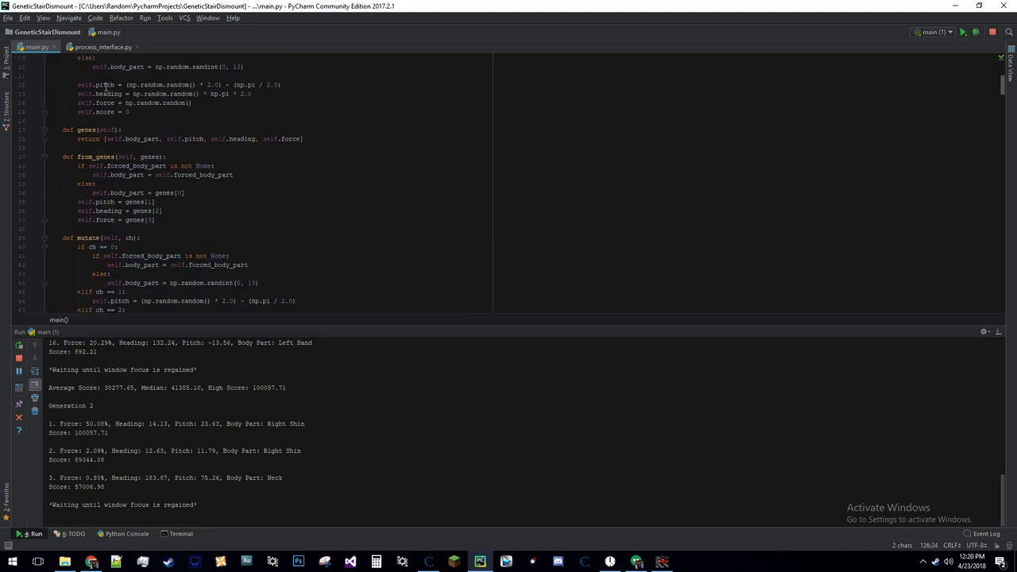
Scroll from class Candidate's random genes down to the body_part_values offset table.
scroll("up", 3)
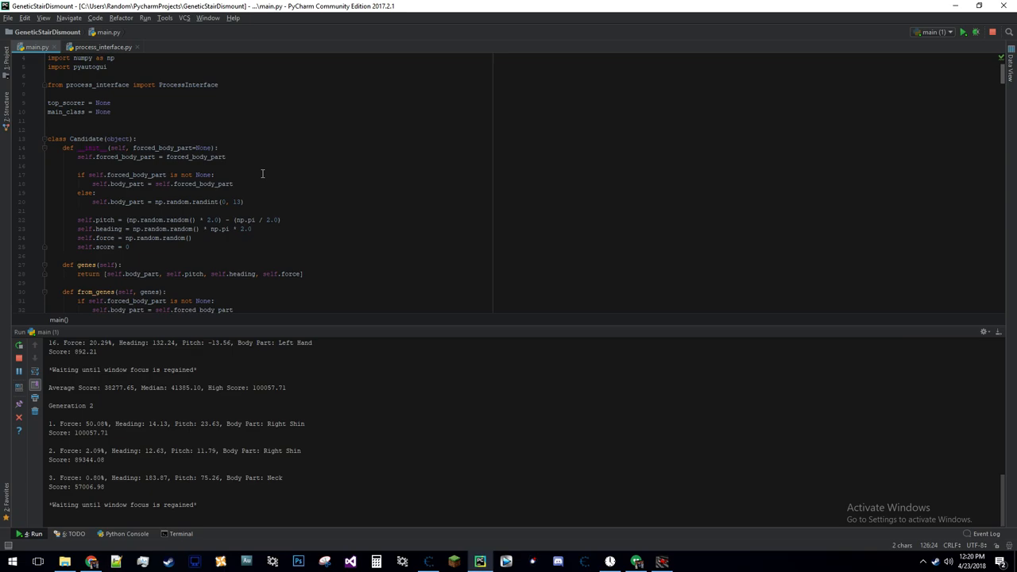
mouse_move(225, 202)
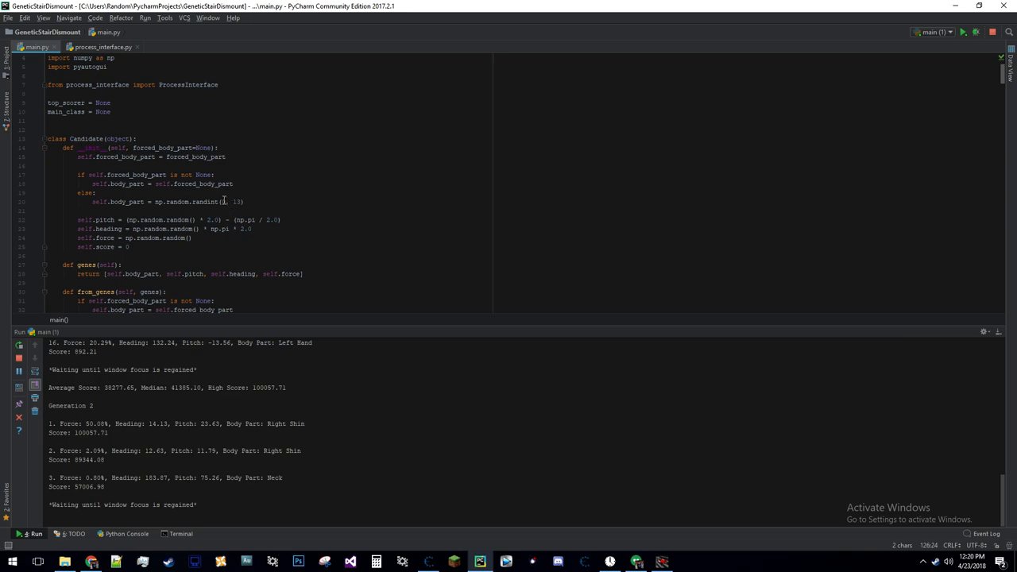
scroll("down", 3)
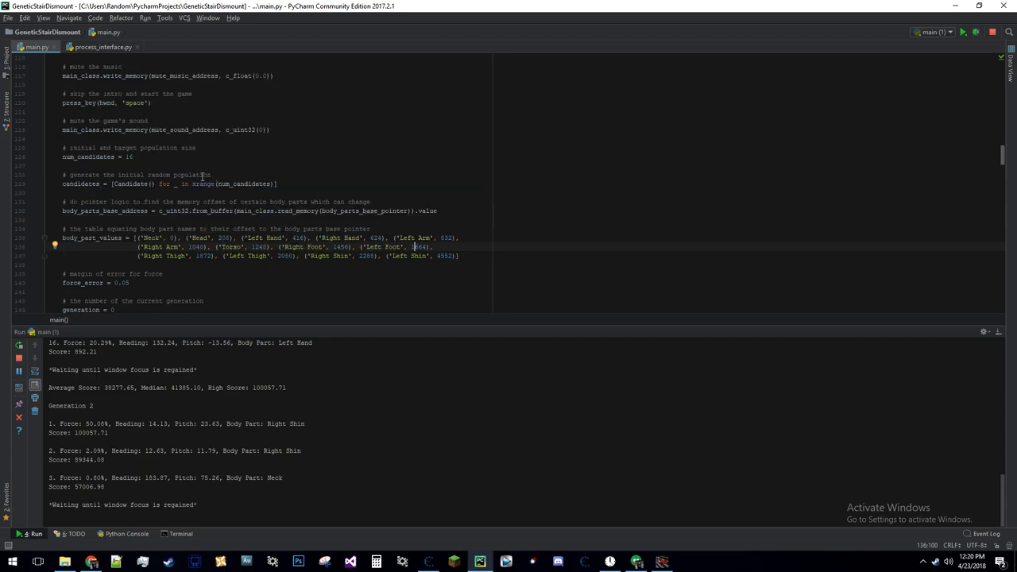
mouse_move(454, 221)
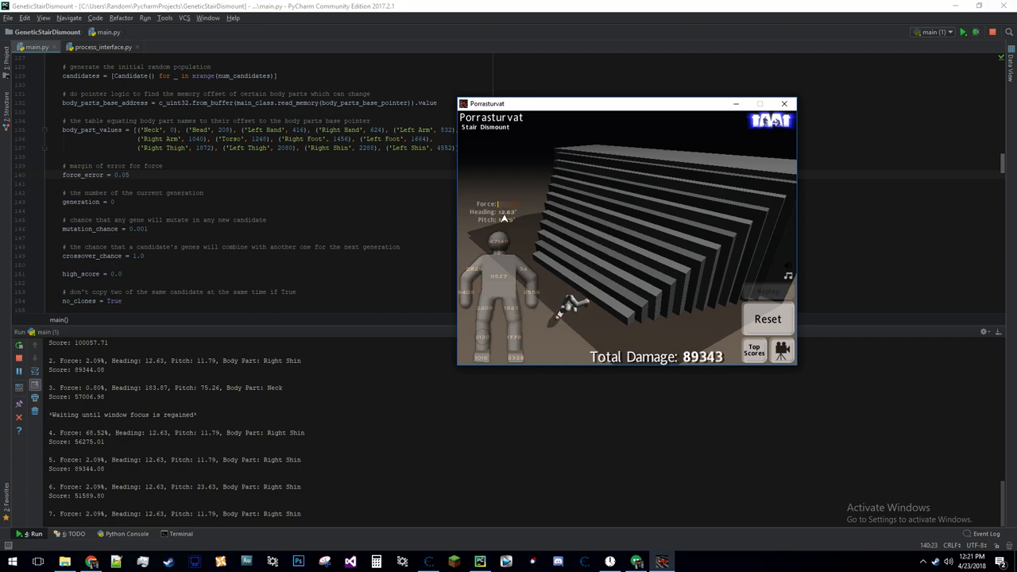
Focus the game so Generation 2 scoring resumes, then bring PyCharm back in front.
left_click(768, 318)
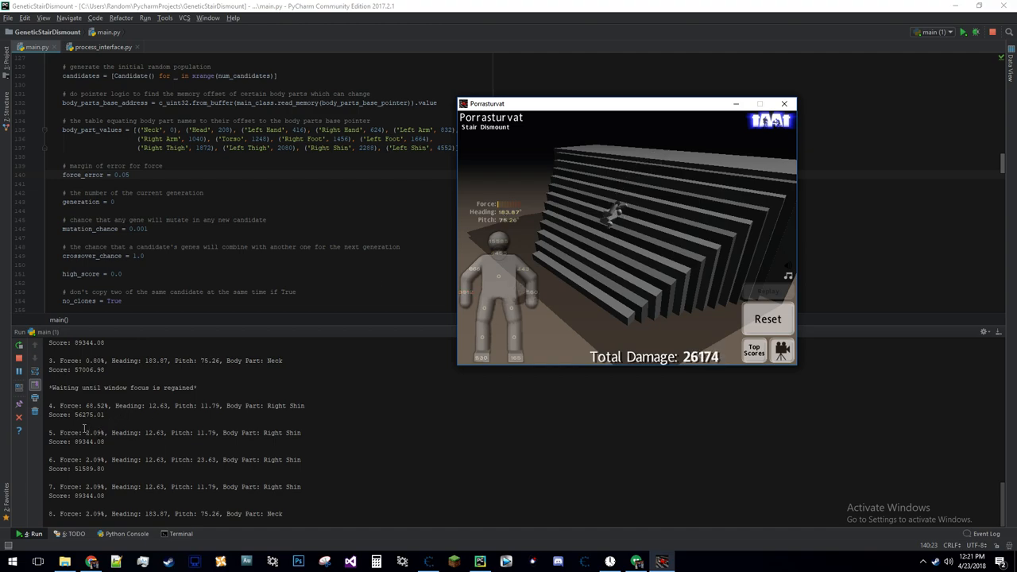
left_click(784, 104)
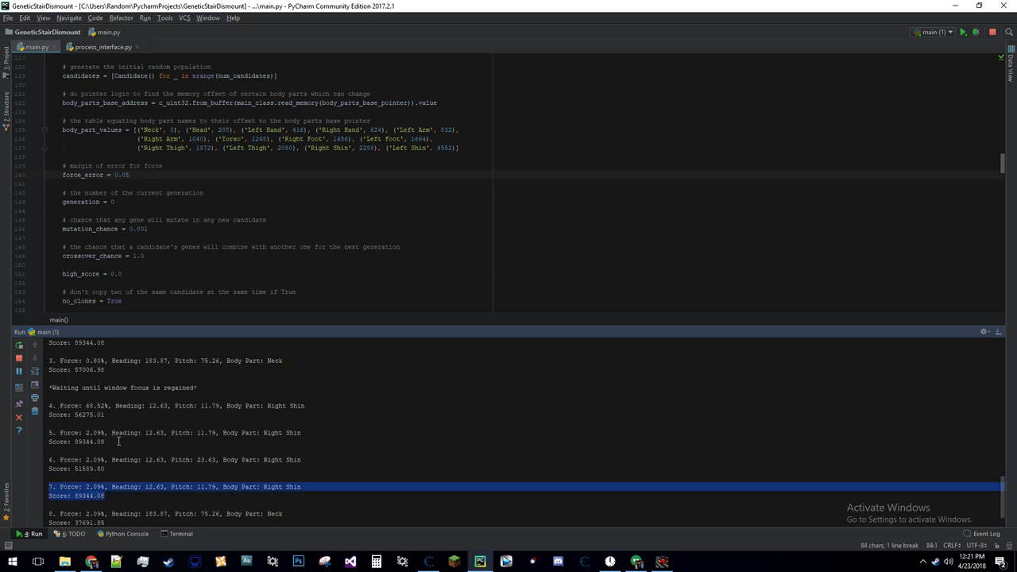
mouse_move(118, 442)
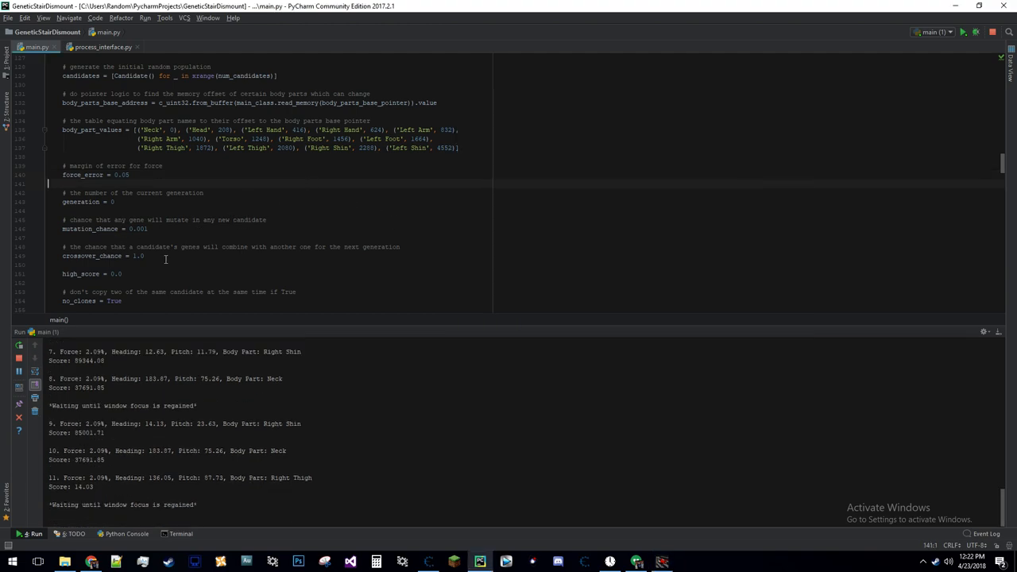
Scroll main.py to the start of the generation loop, refocusing the game once.
scroll("down", 3)
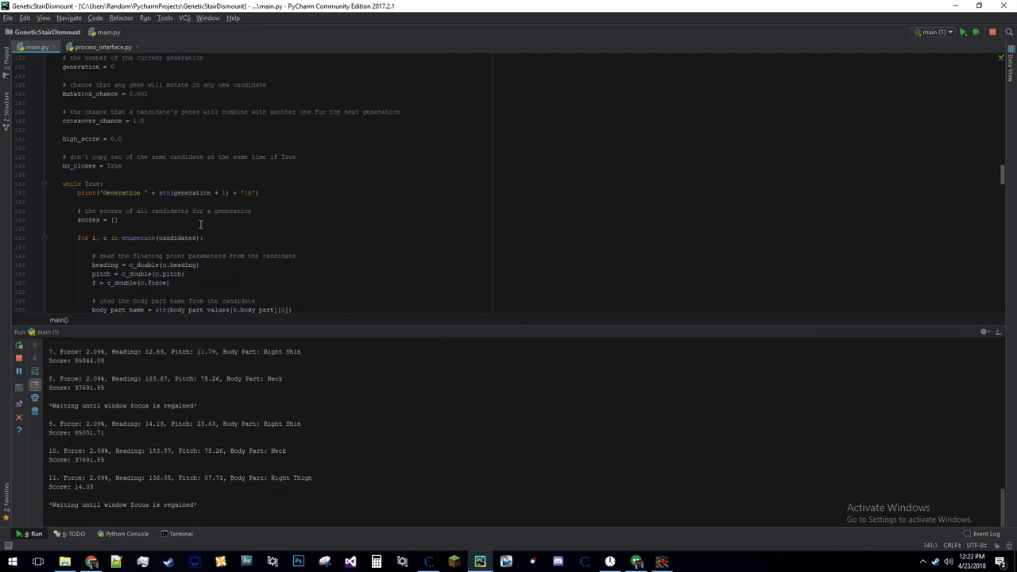
scroll("down", 3)
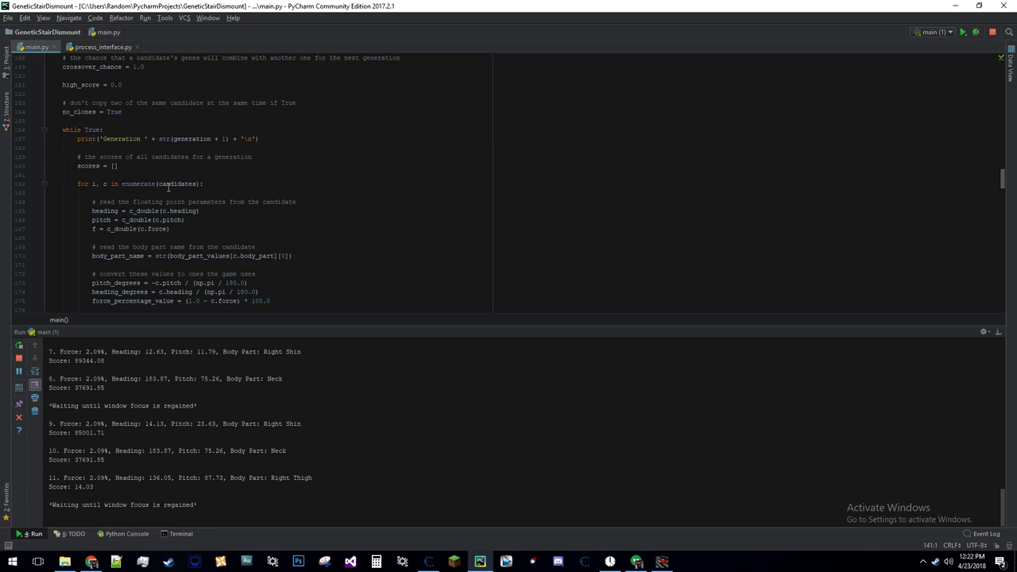
mouse_move(59, 126)
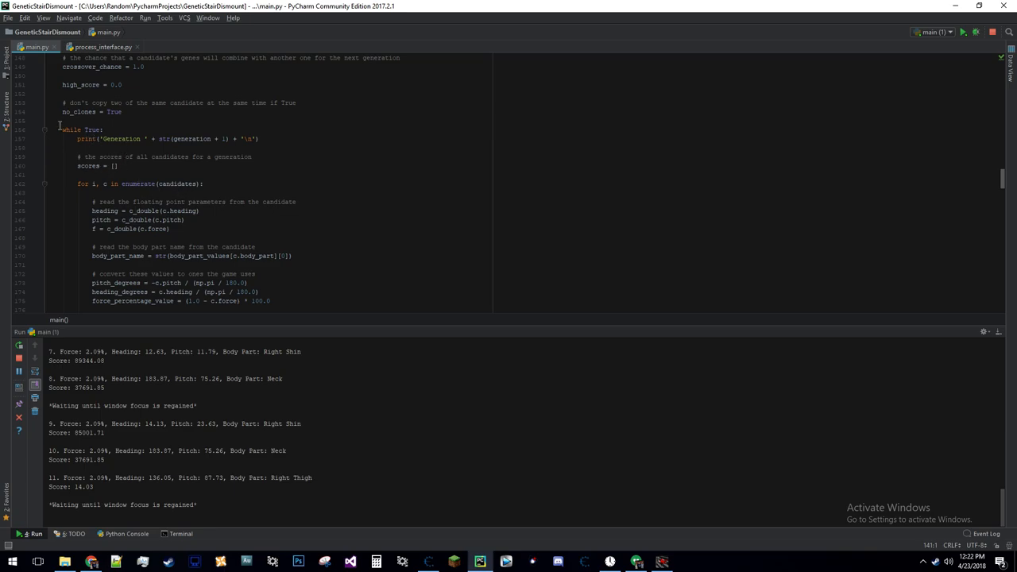
left_click(103, 129)
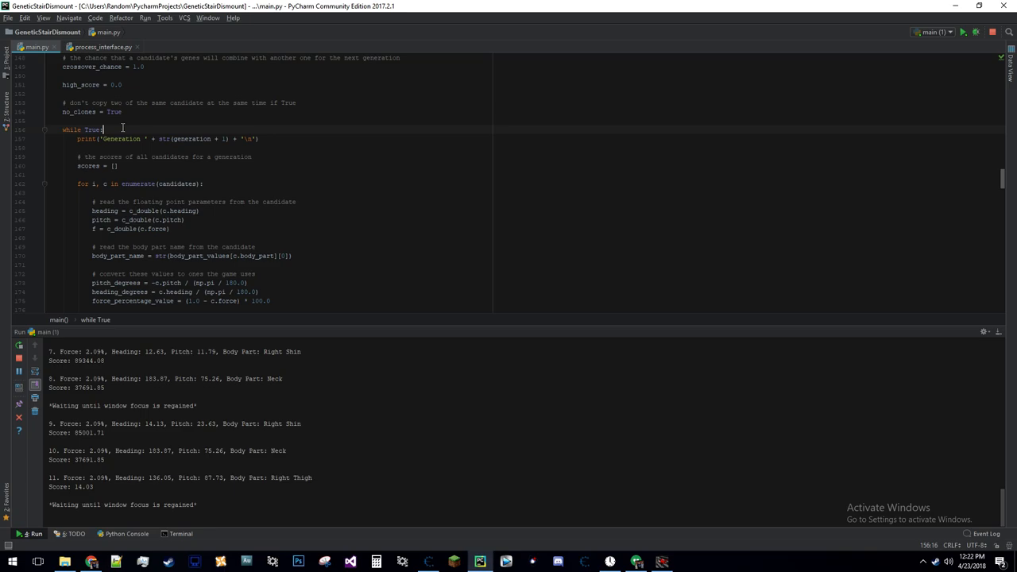
mouse_move(662, 562)
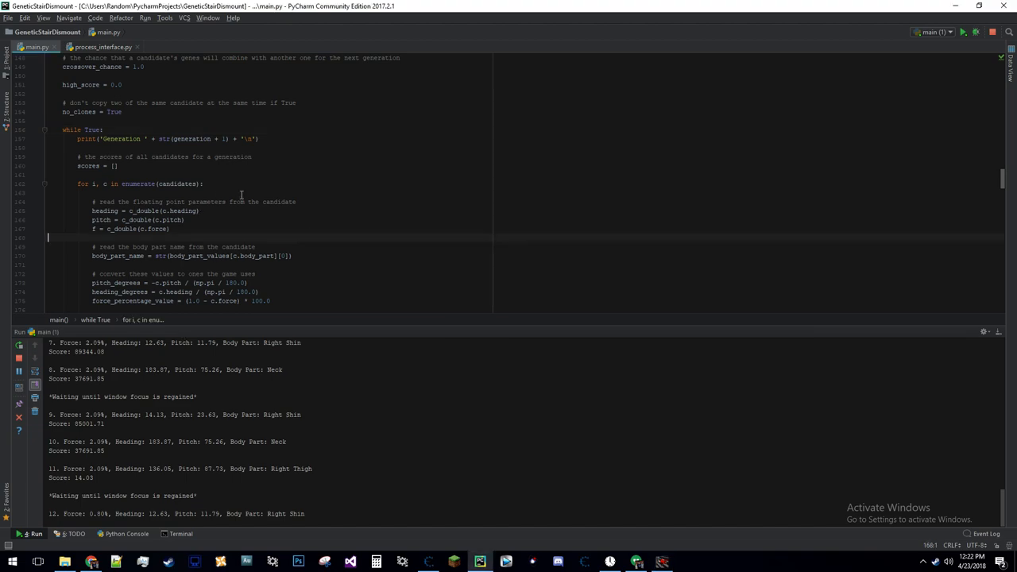
scroll("down", 3)
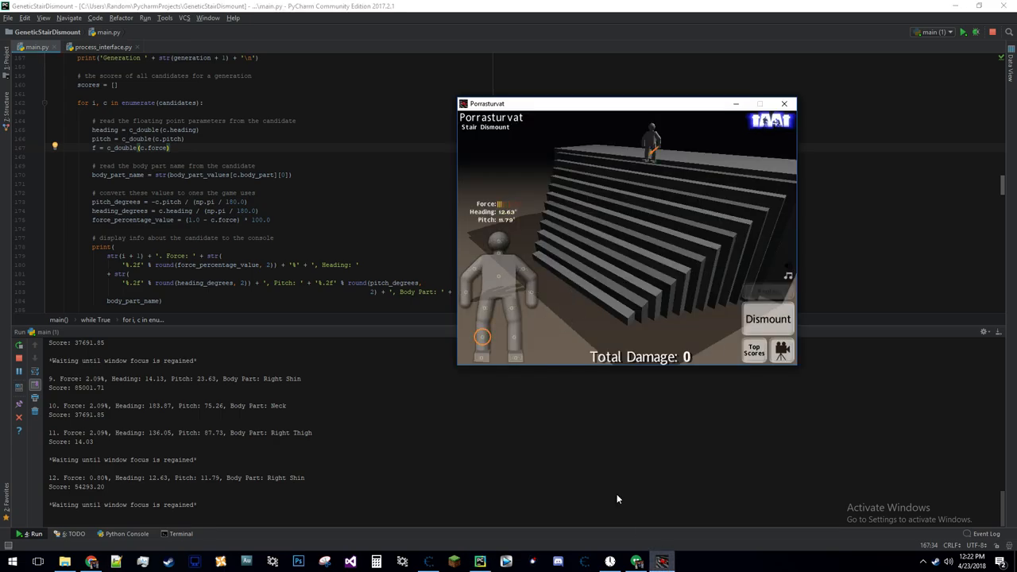
left_click(768, 318)
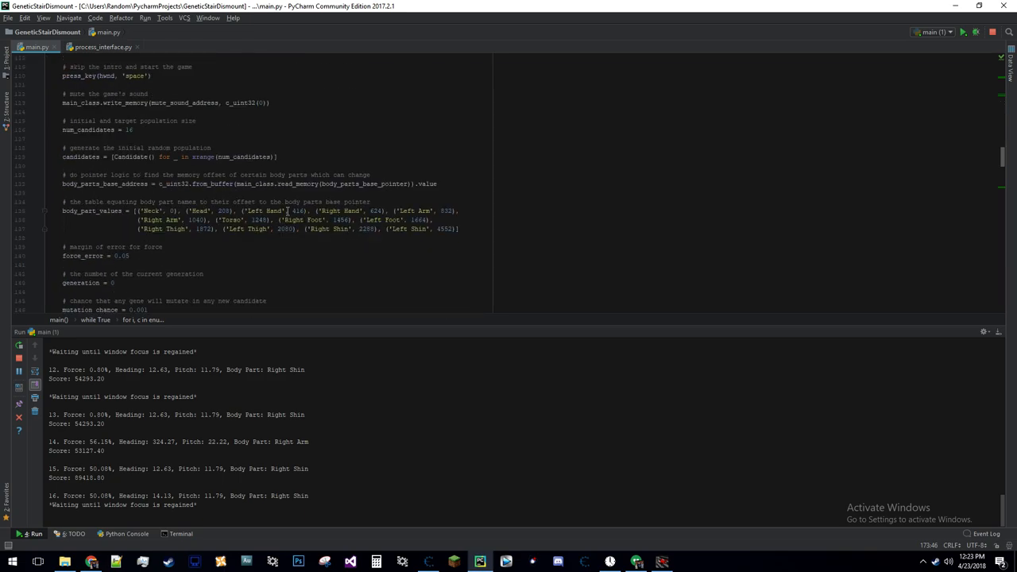
Mark the candidate value conversion lines and scroll to the print and write_memory calls.
scroll("down", 3)
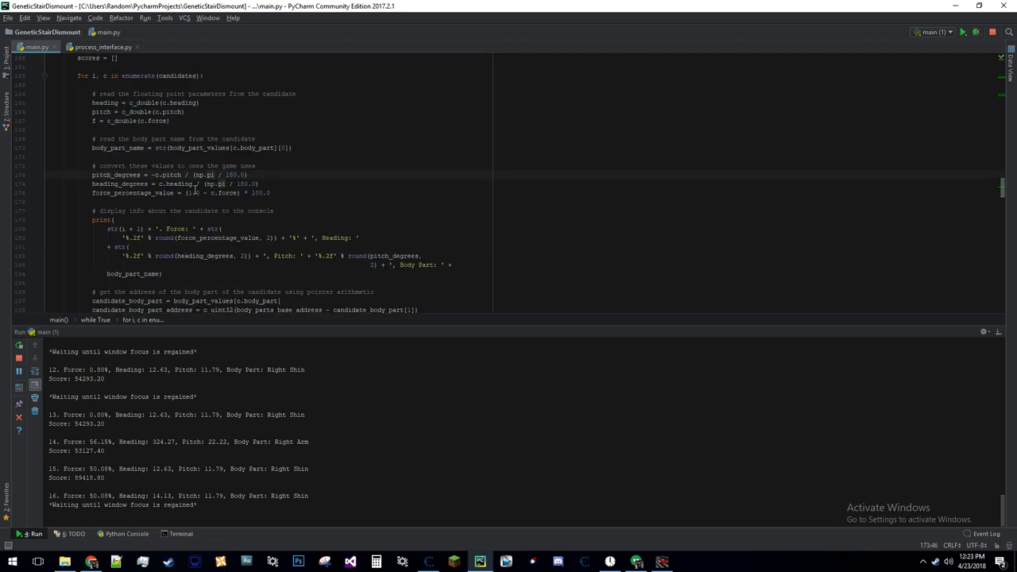
mouse_move(263, 205)
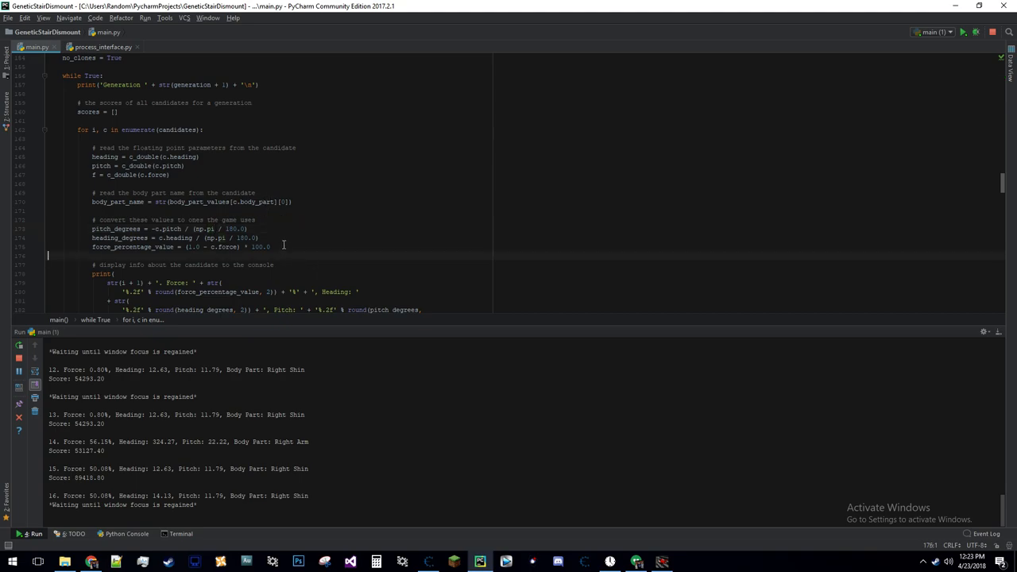
left_click(270, 247)
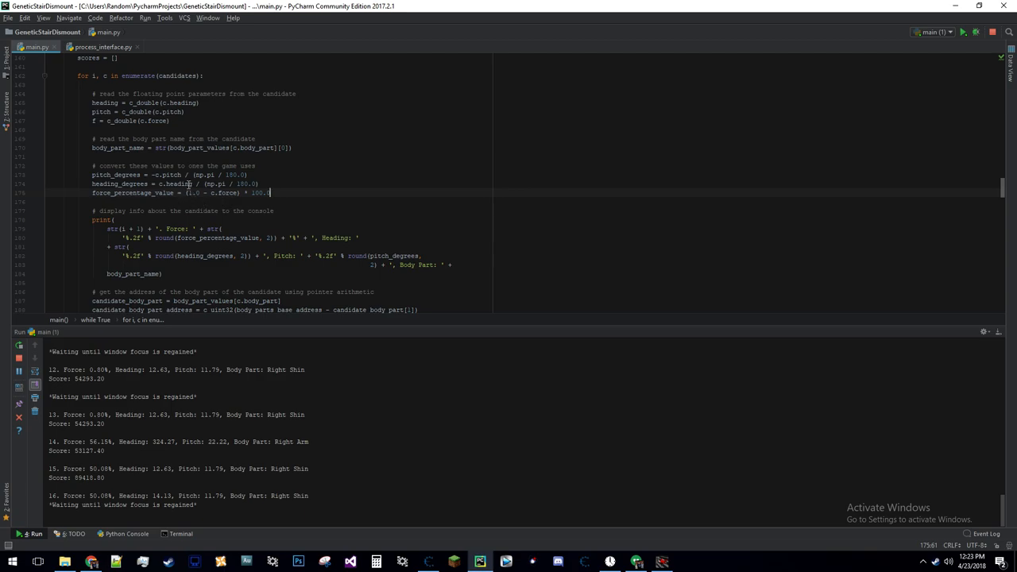
mouse_move(189, 192)
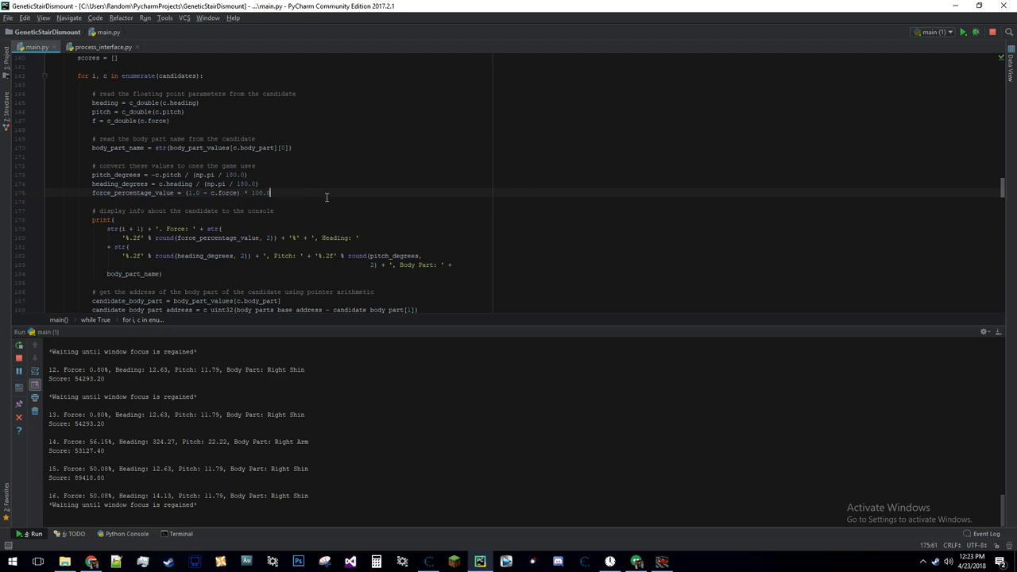
scroll("down", 3)
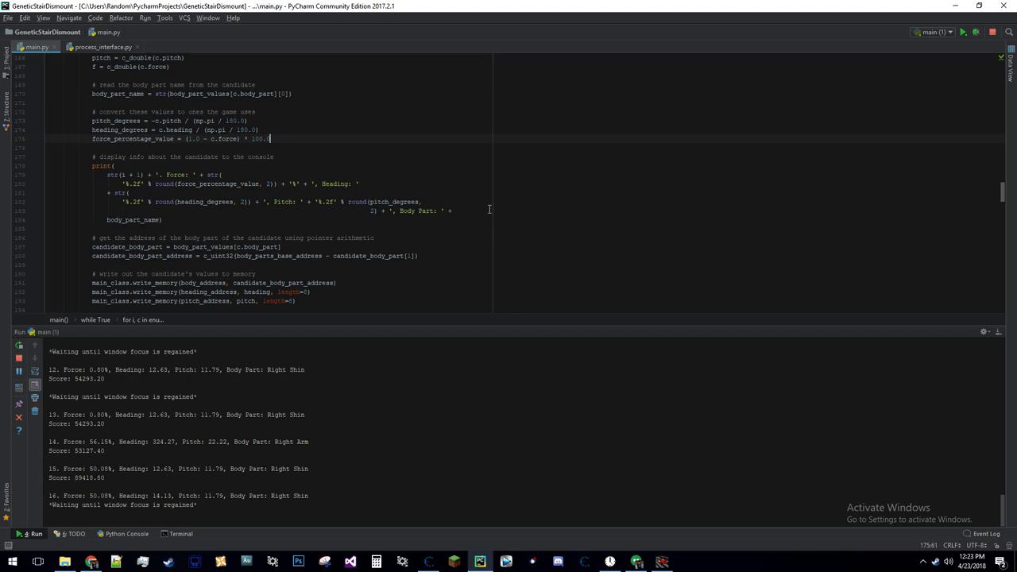
scroll("down", 3)
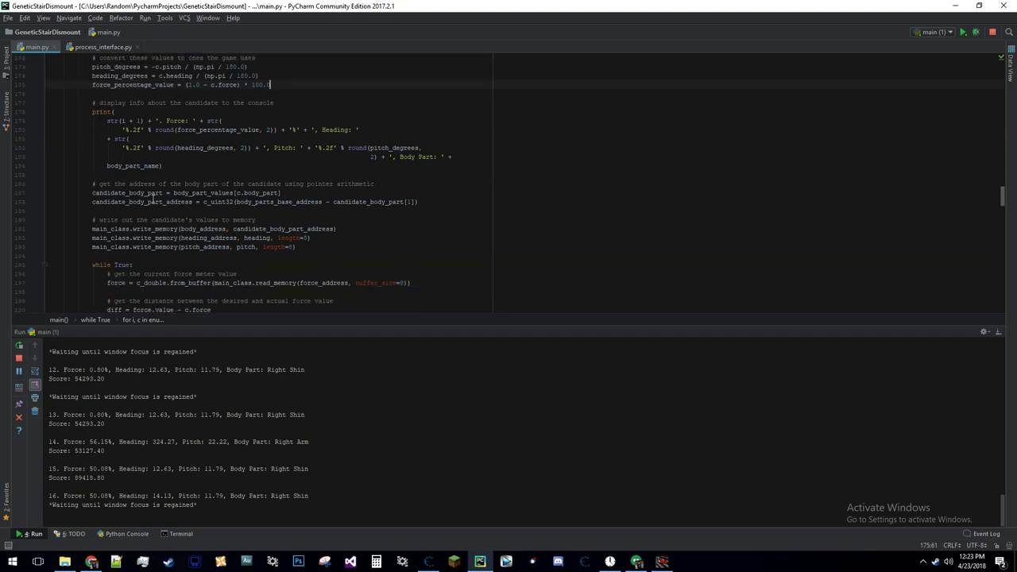
scroll("down", 3)
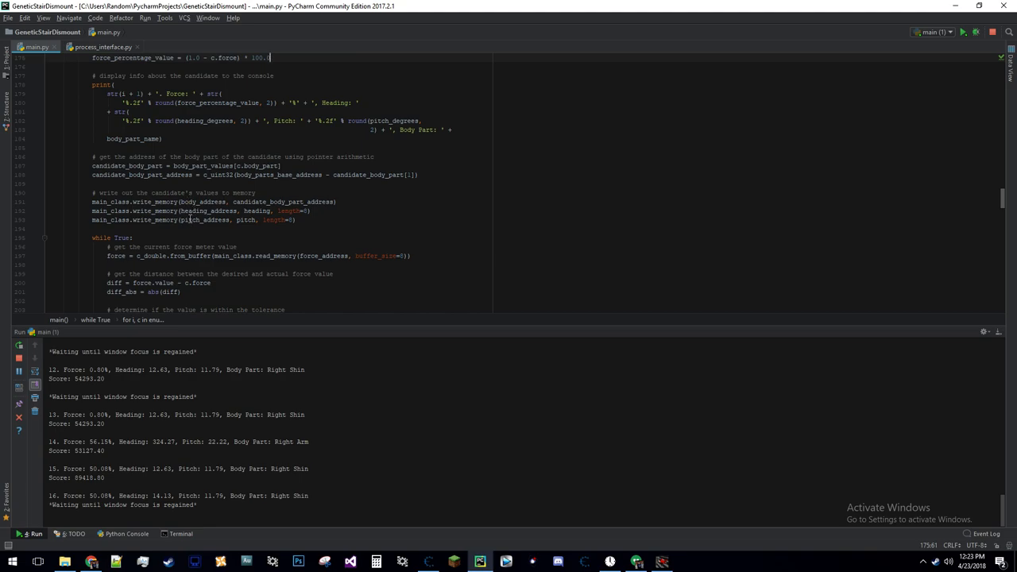
Mark the force tolerance check and scroll on to the score-reading code.
scroll("down", 3)
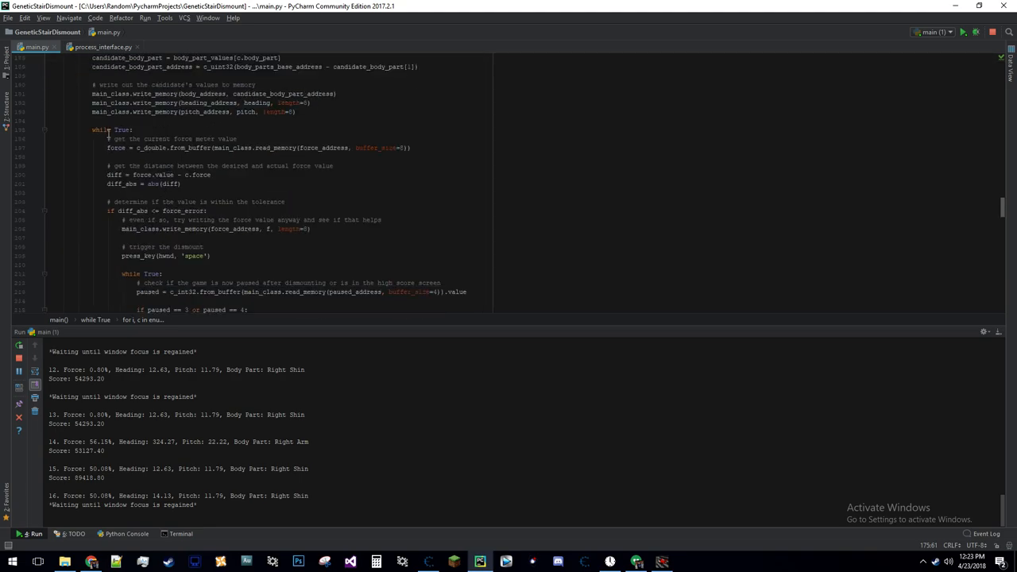
mouse_move(159, 148)
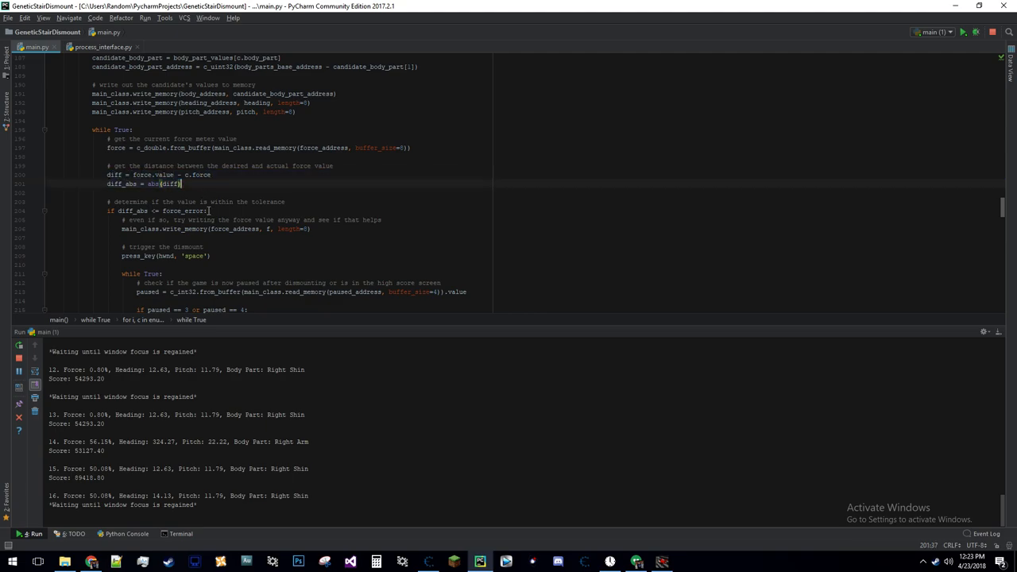
left_click(208, 210)
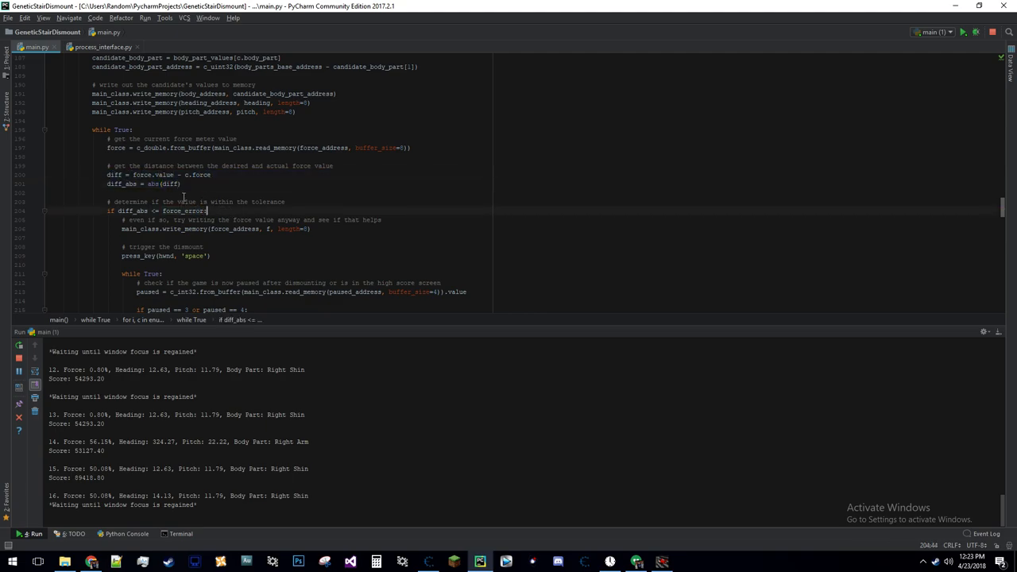
mouse_move(306, 185)
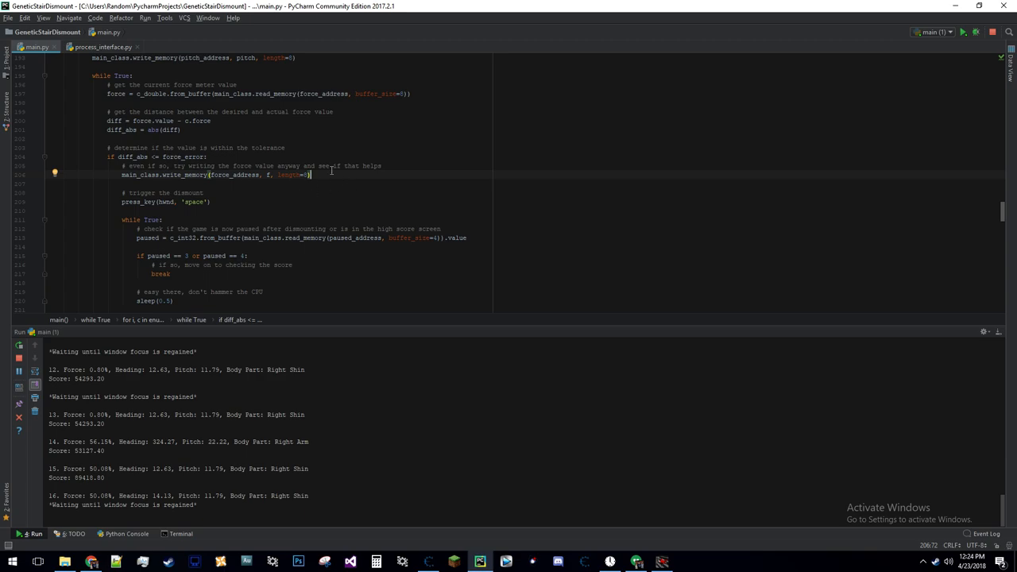
mouse_move(226, 176)
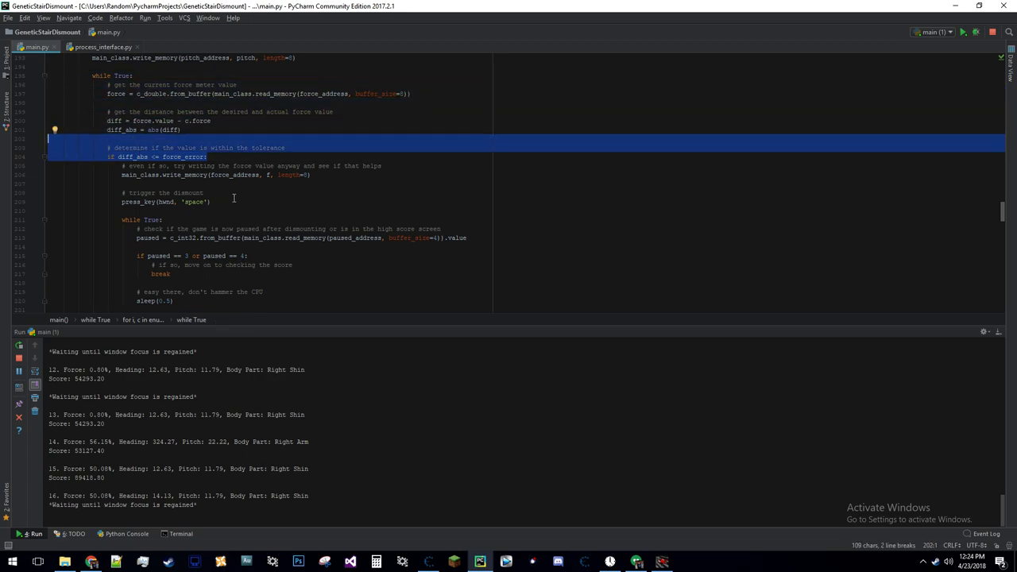
scroll("down", 3)
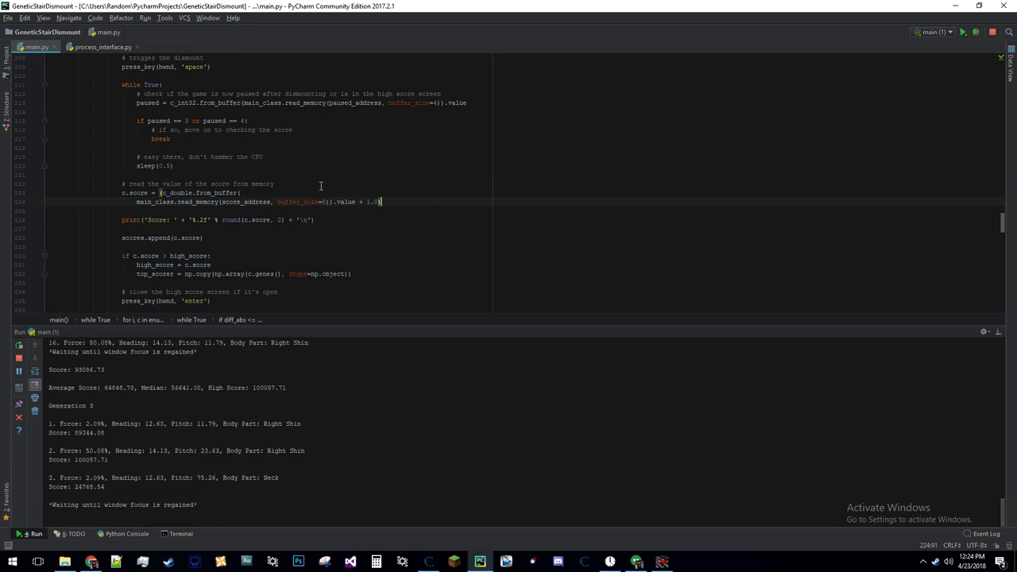
scroll("down", 3)
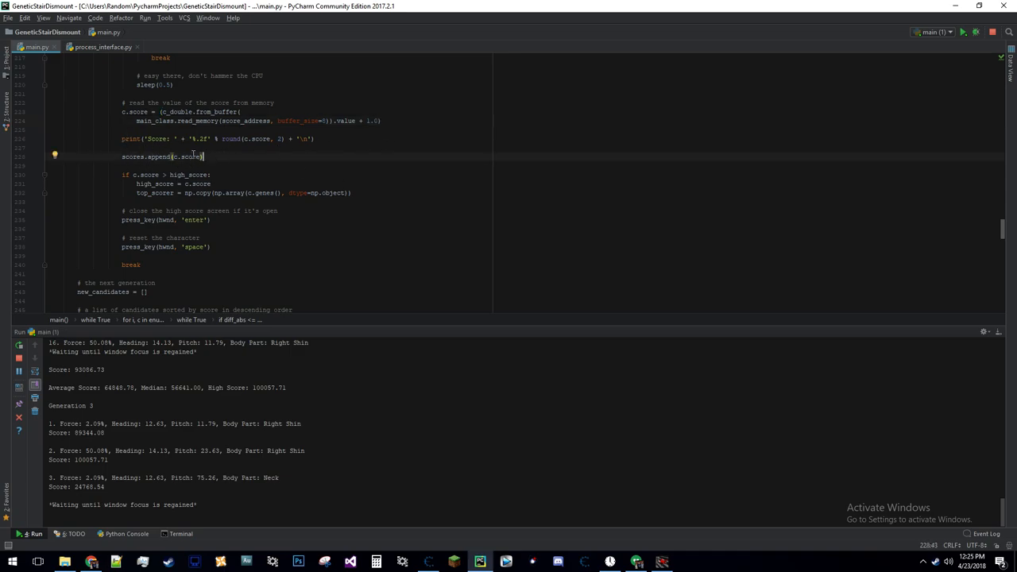
left_click(198, 175)
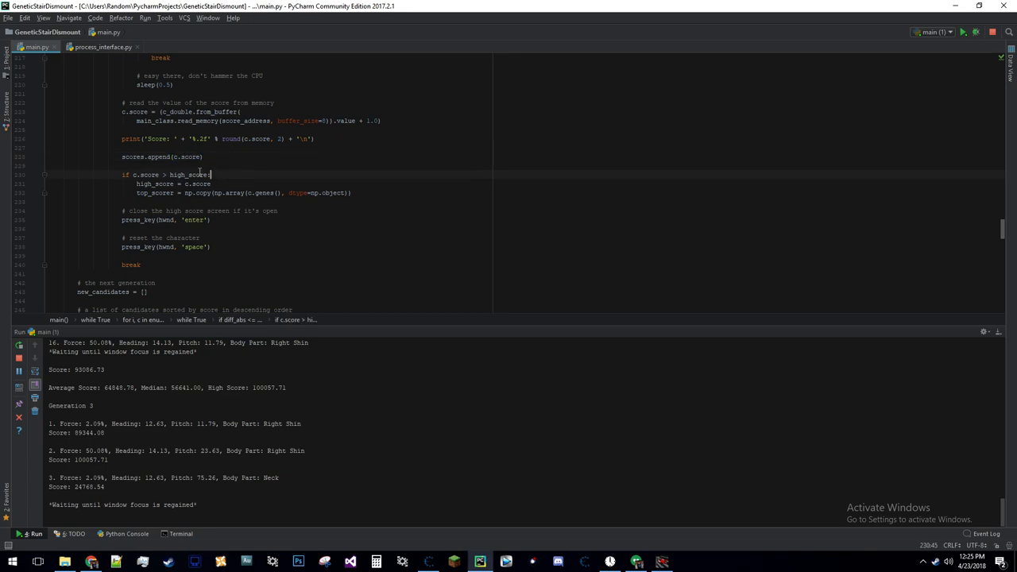
mouse_move(201, 174)
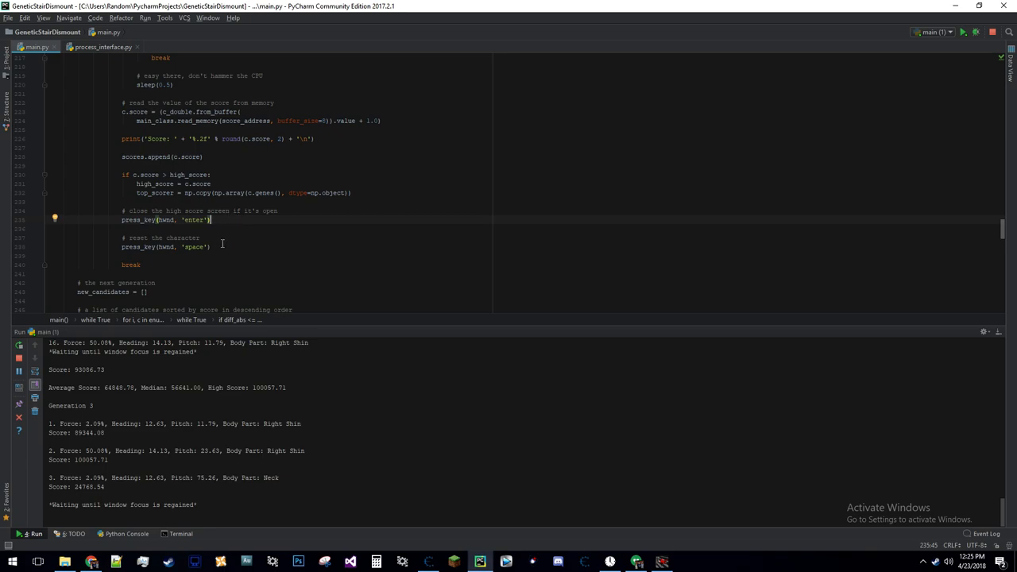
mouse_move(288, 235)
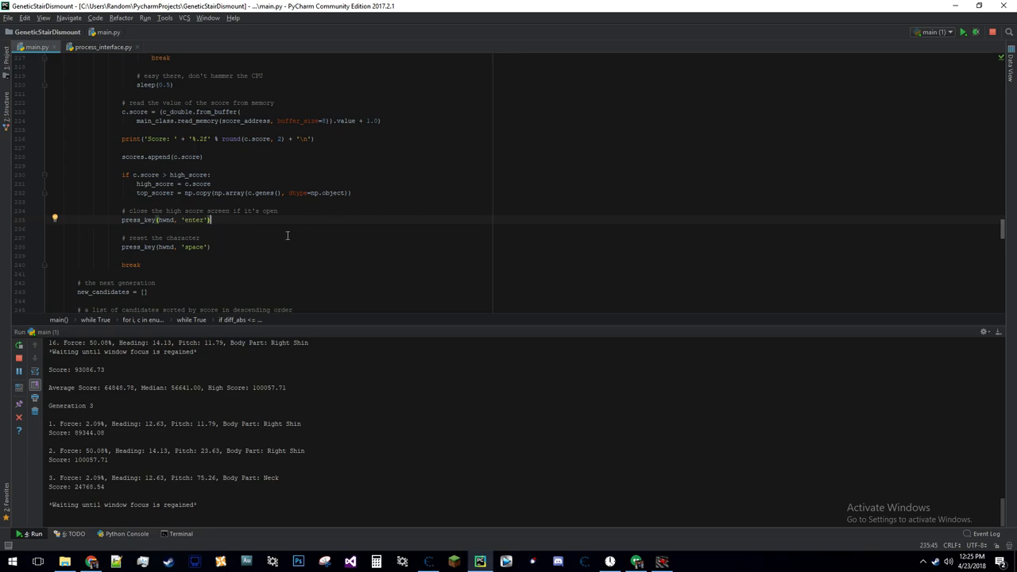
mouse_move(238, 179)
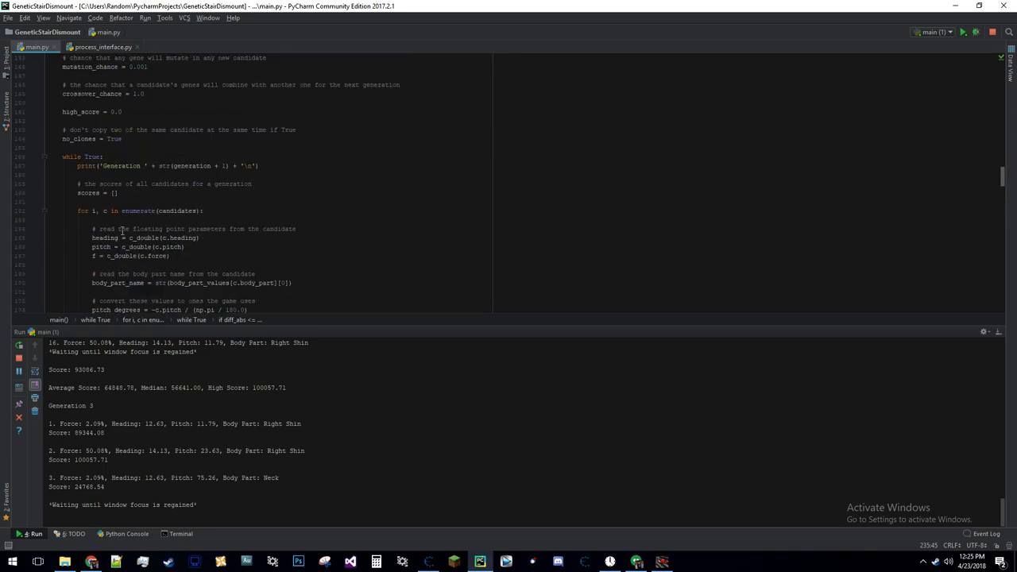
scroll("down", 3)
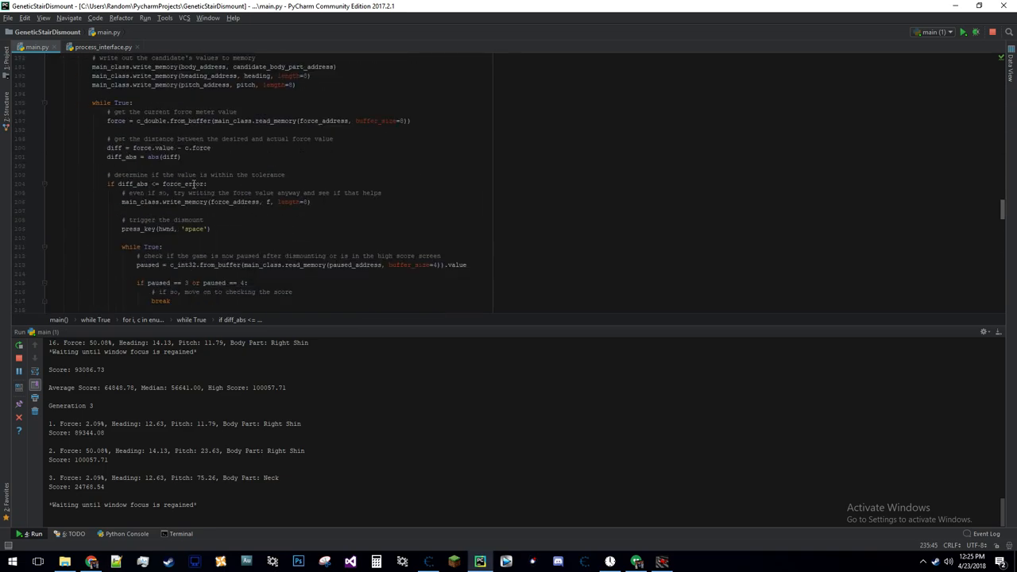
scroll("down", 3)
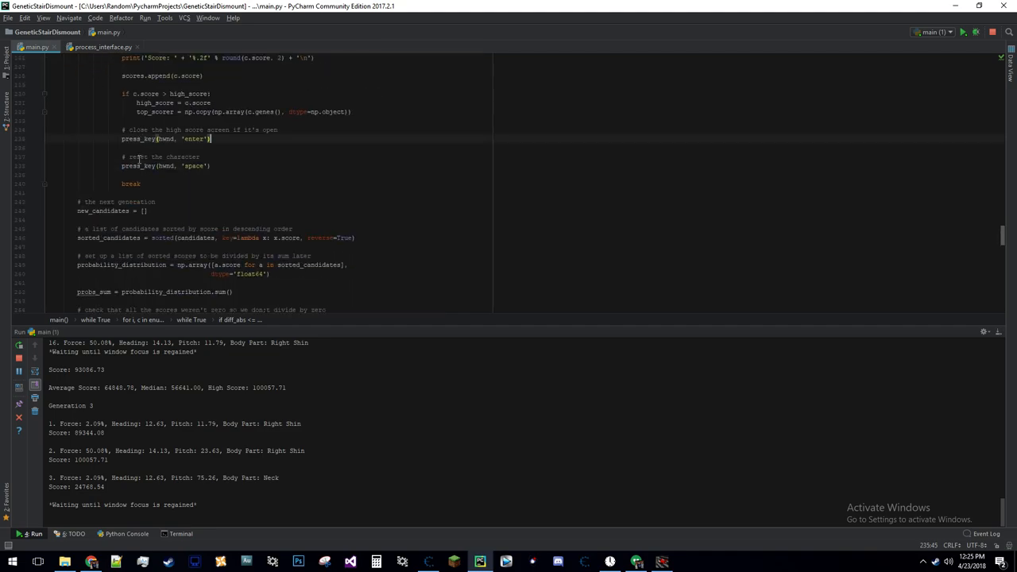
scroll("down", 3)
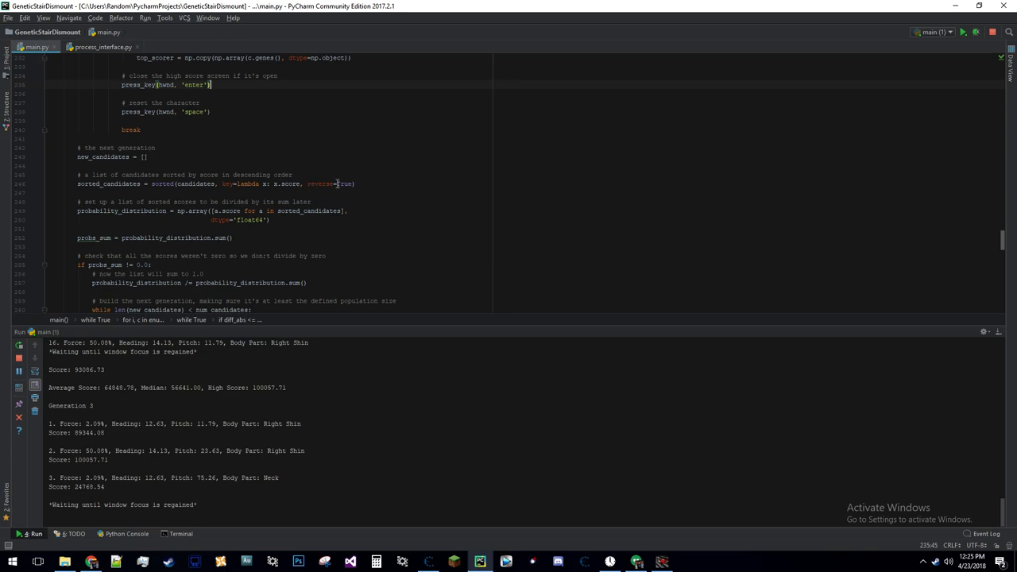
double_click(322, 183)
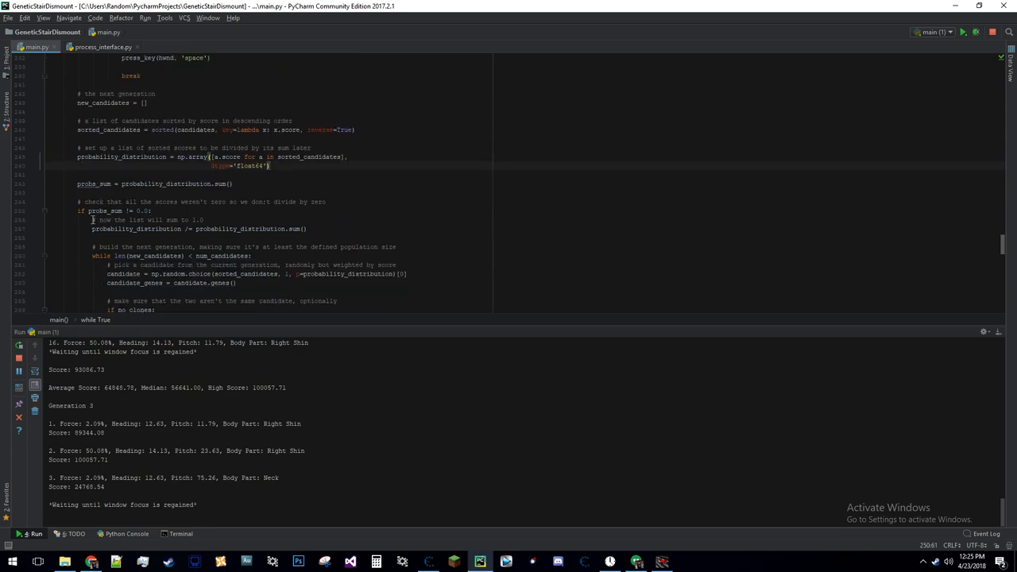
mouse_move(188, 219)
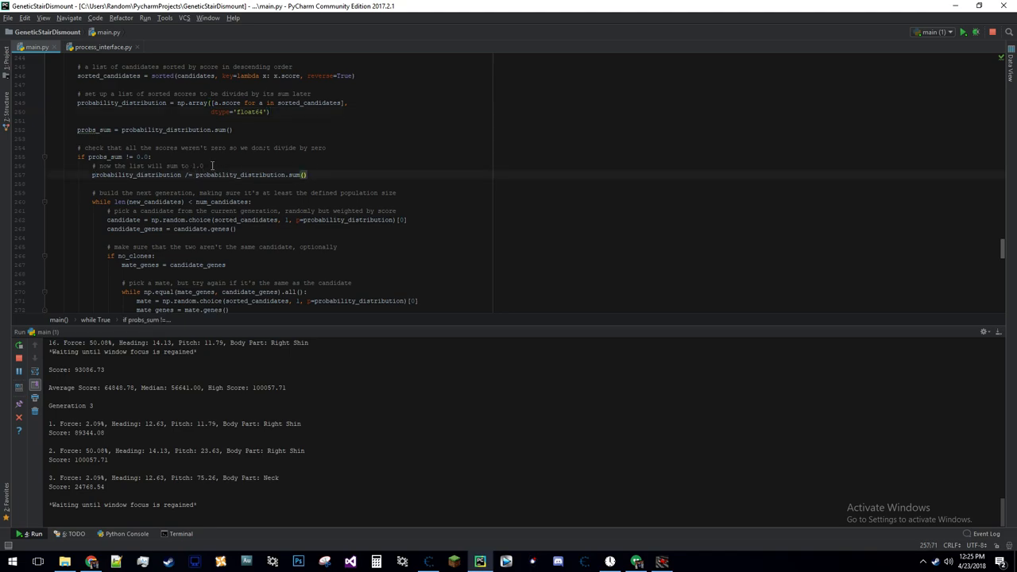
mouse_move(342, 177)
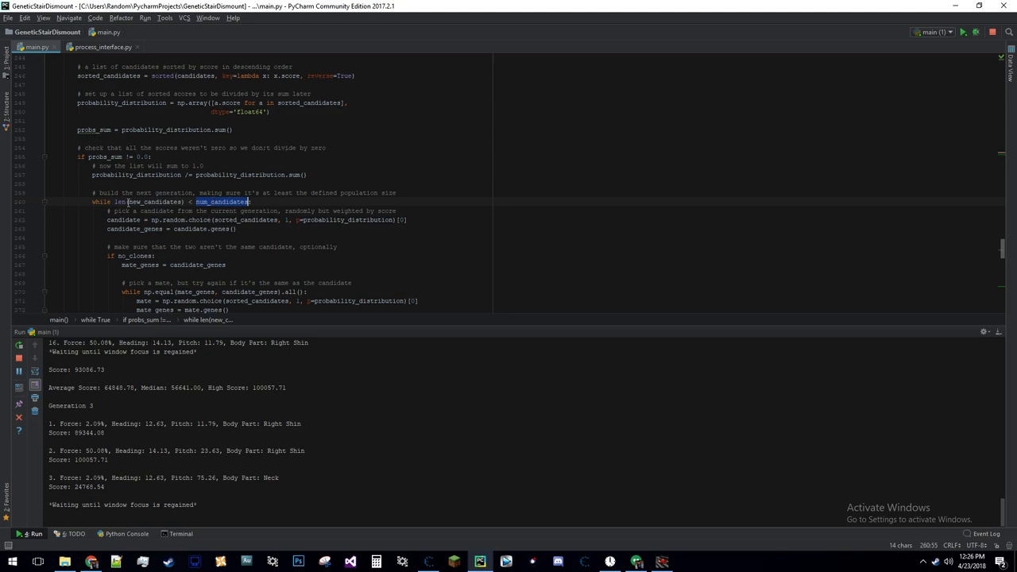
scroll("down", 3)
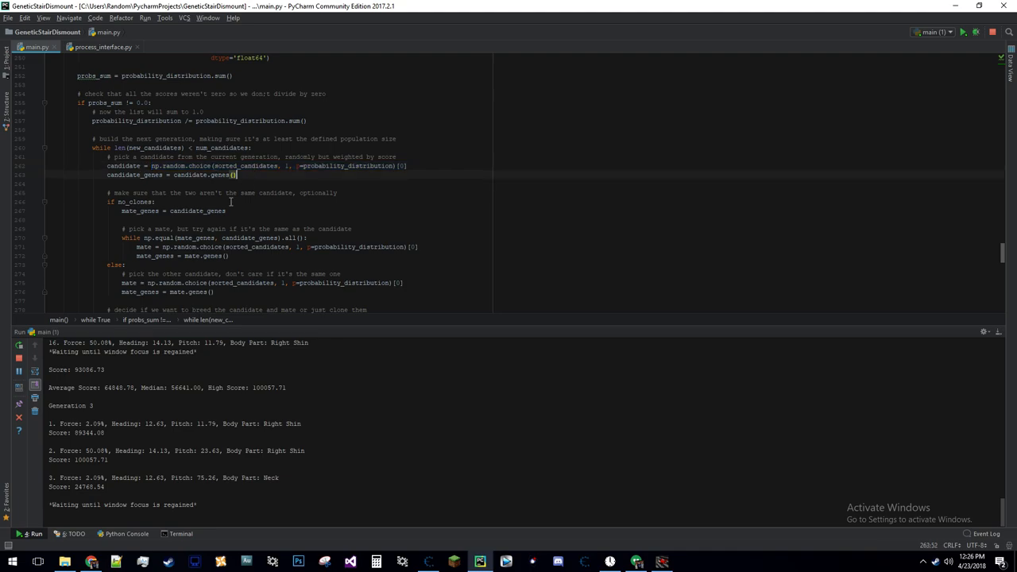
scroll("down", 3)
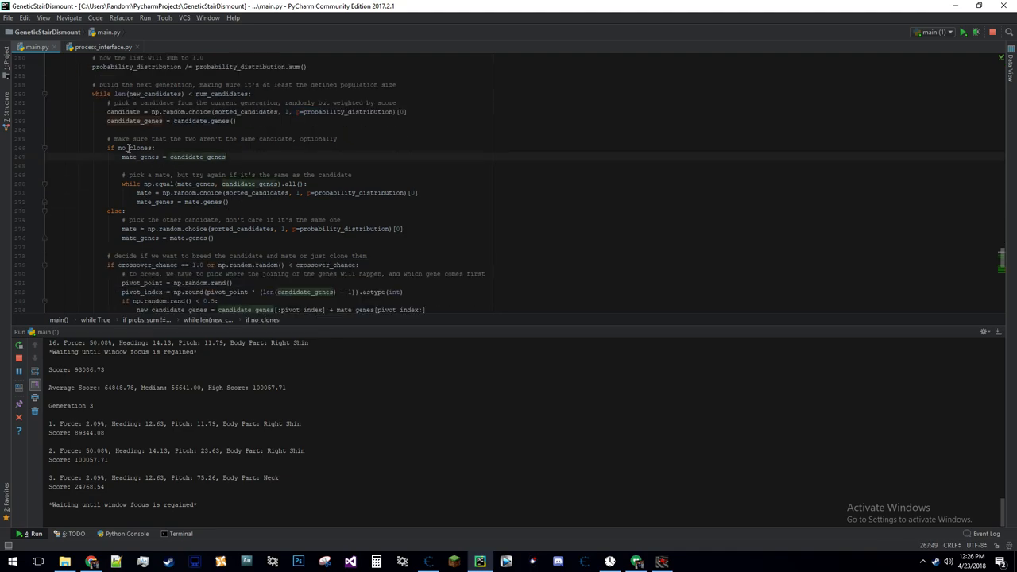
double_click(134, 148)
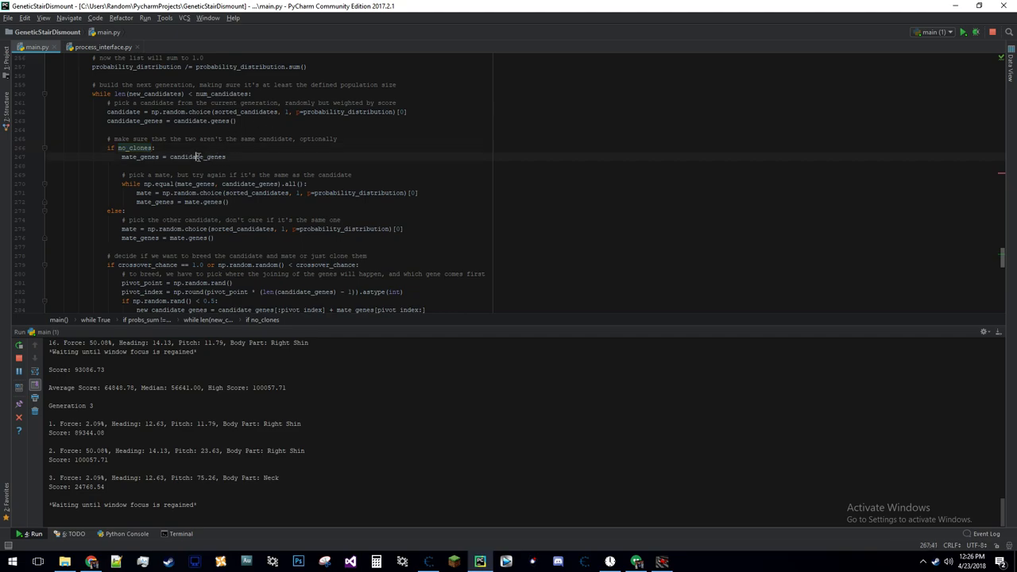
double_click(196, 157)
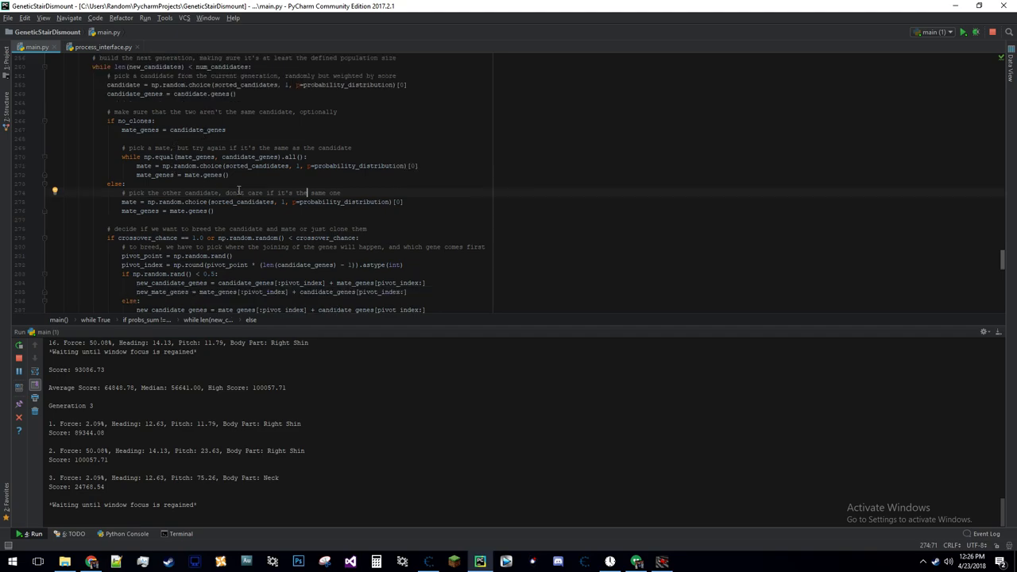
scroll("down", 3)
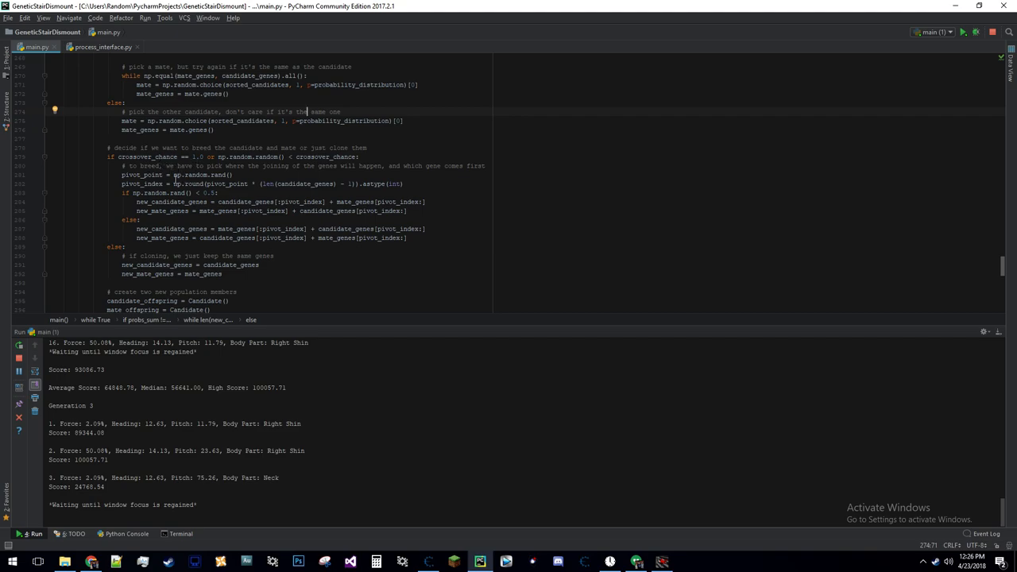
mouse_move(201, 237)
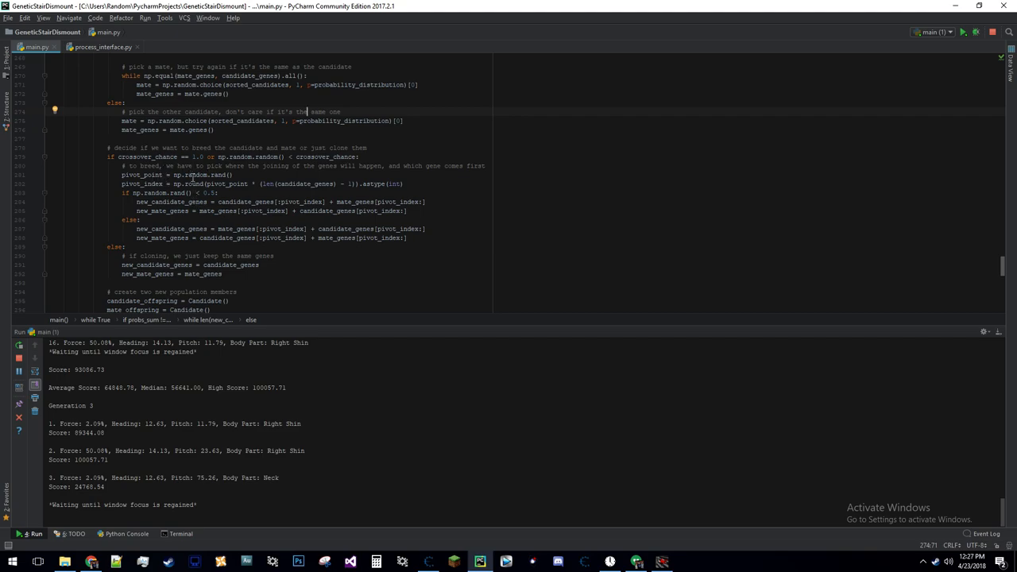
mouse_move(70, 425)
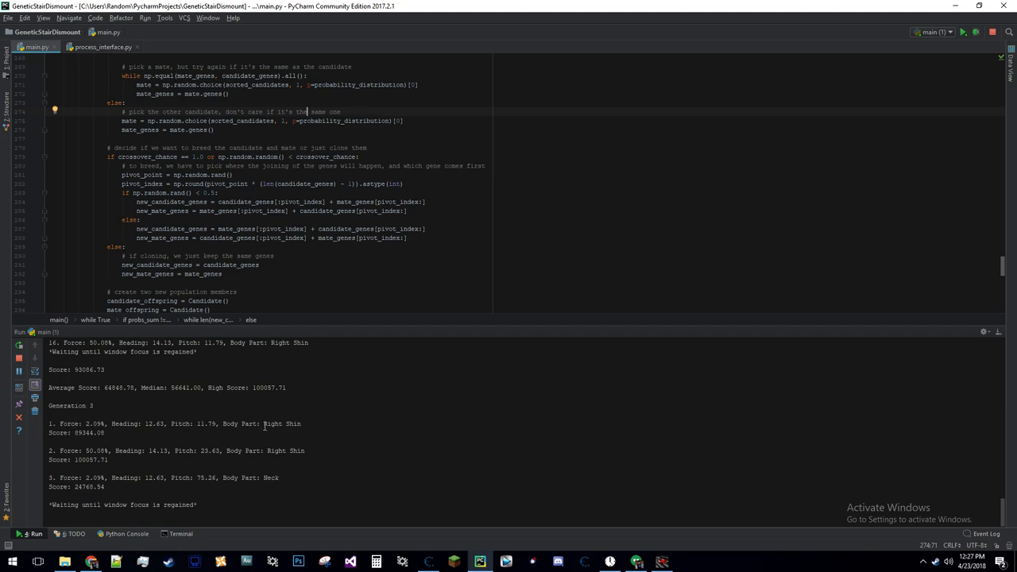
Scroll main.py to the score average and median calculation, selecting a code span.
scroll("down", 3)
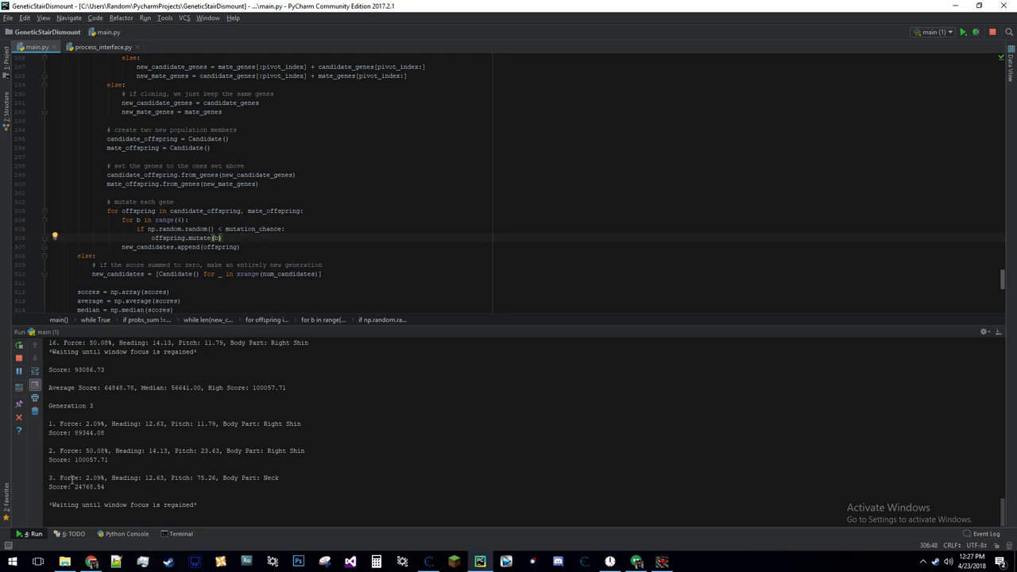
mouse_move(281, 482)
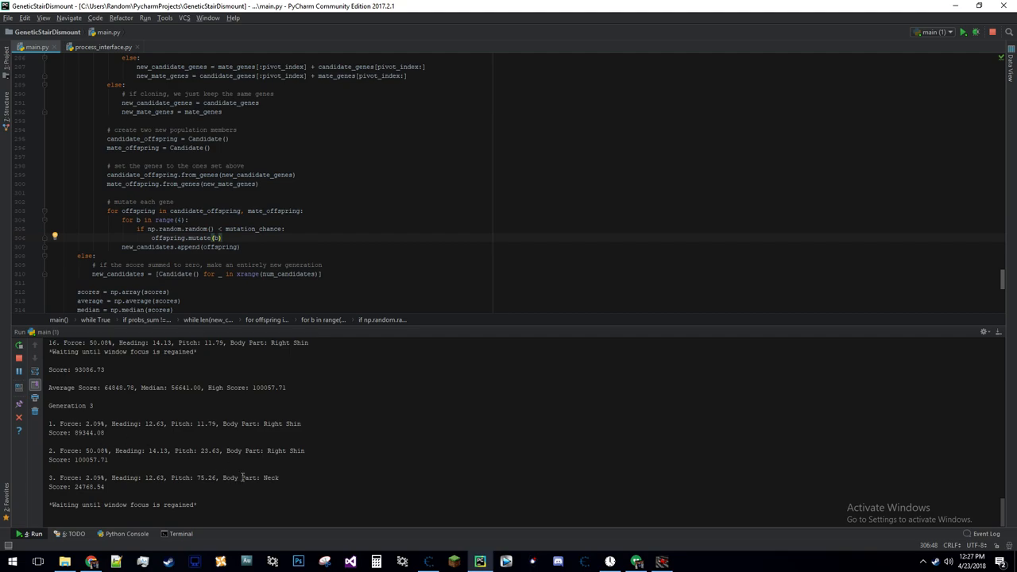
scroll("down", 3)
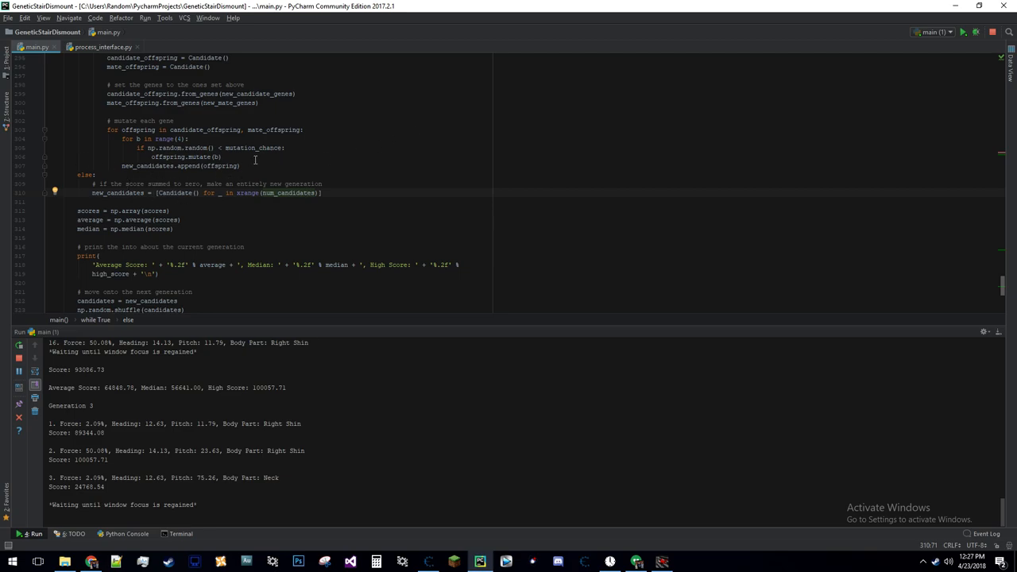
mouse_move(181, 258)
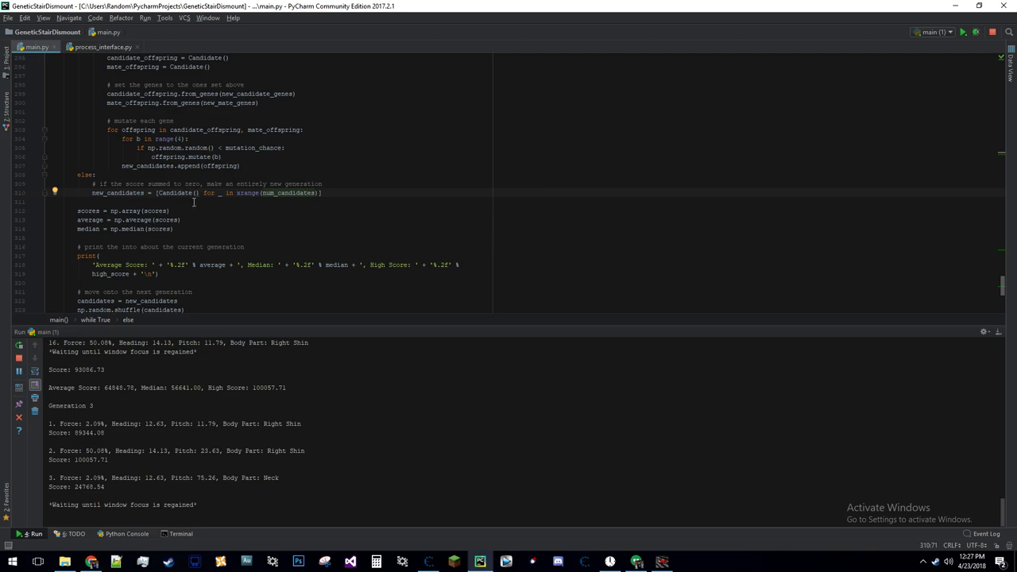
mouse_move(57, 241)
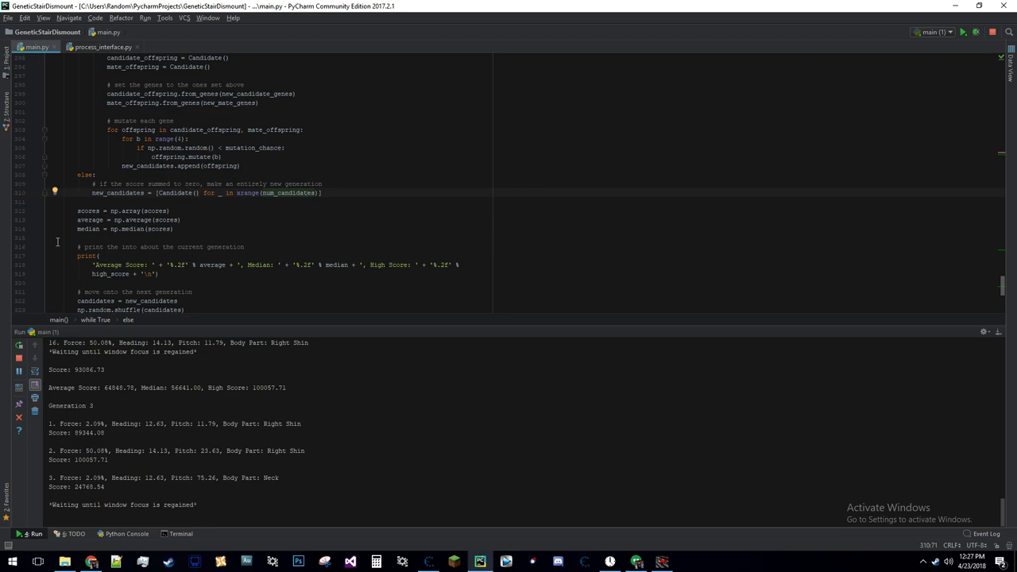
scroll("down", 3)
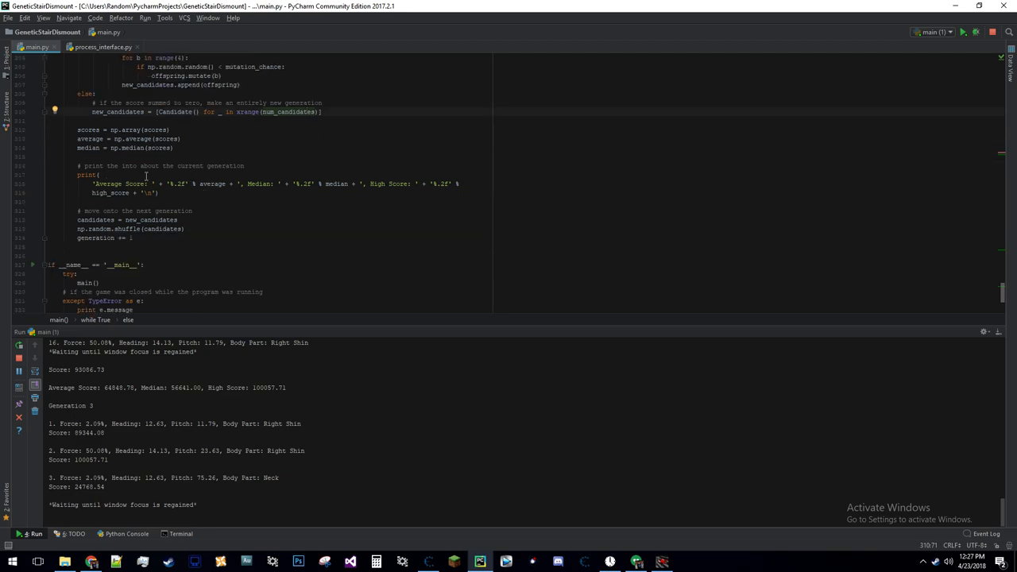
left_click_drag(76, 130, 175, 148)
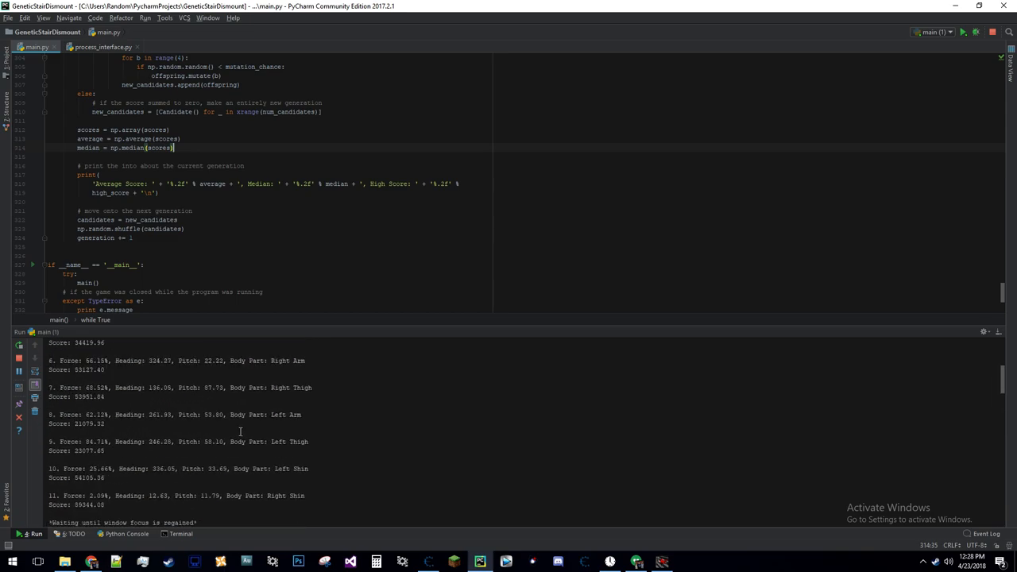
Scroll on through the generation-stats printing and shuffling candidates into the next generation.
scroll("down", 3)
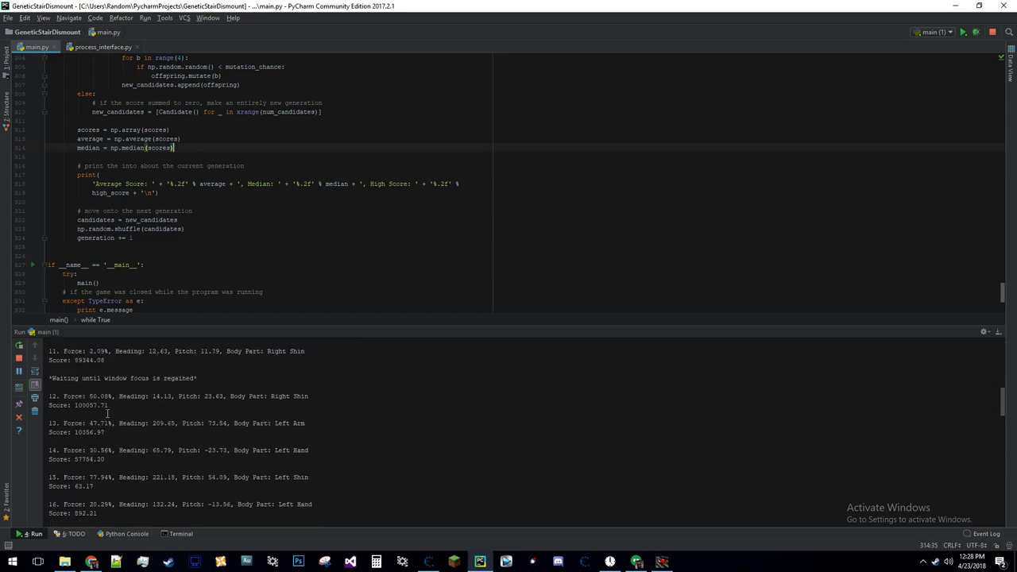
scroll("down", 3)
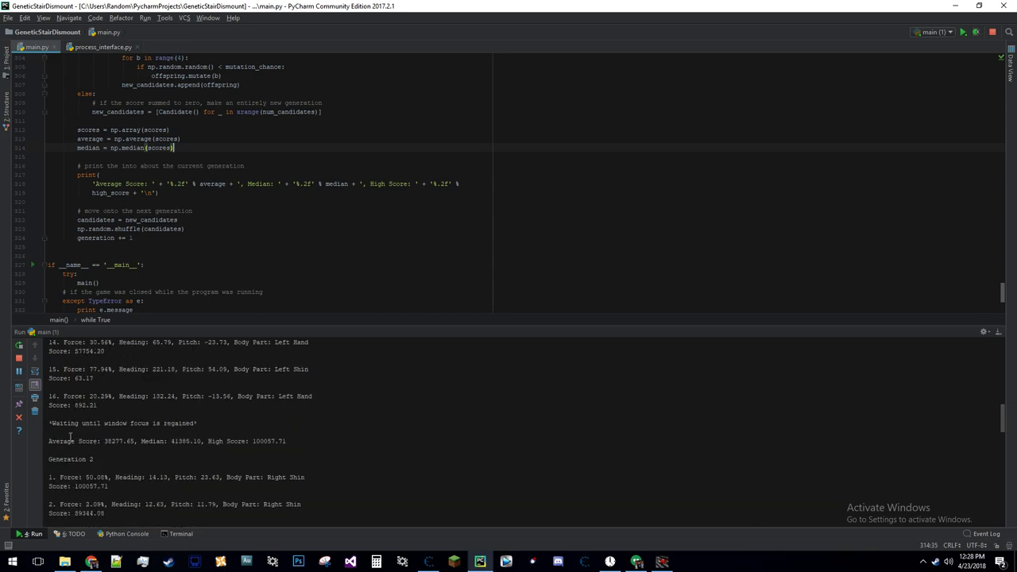
mouse_move(98, 454)
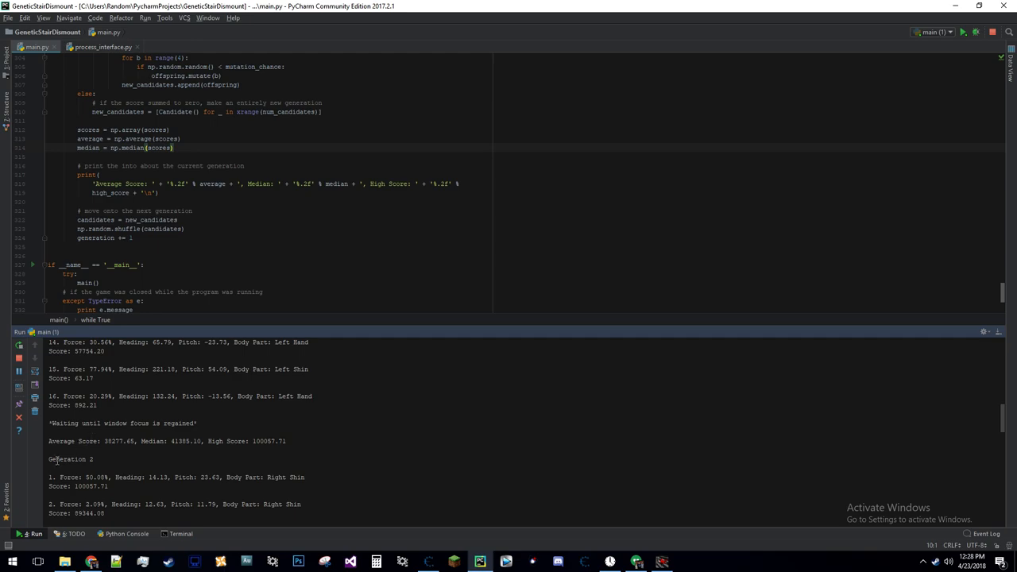
scroll("down", 3)
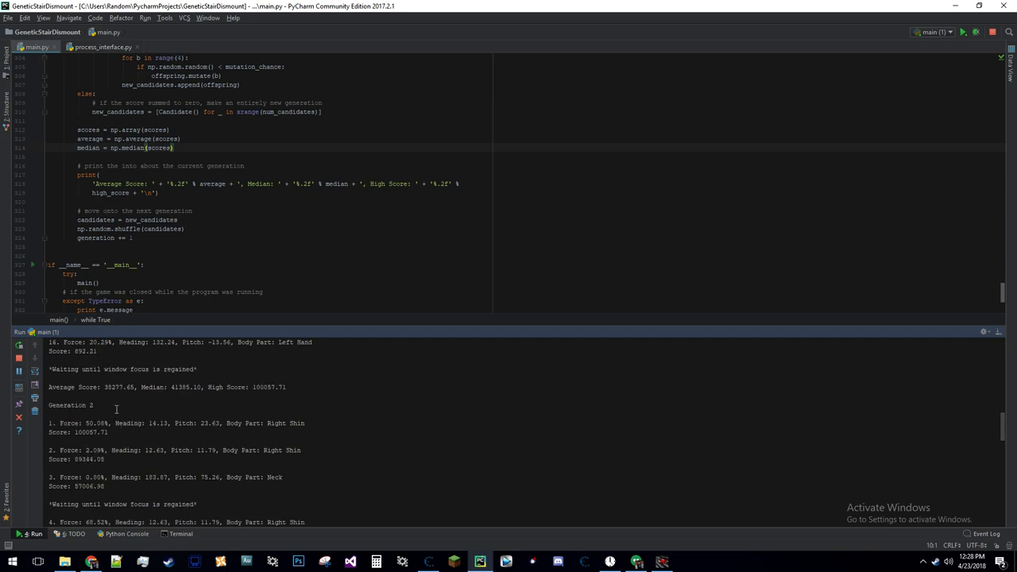
scroll("down", 3)
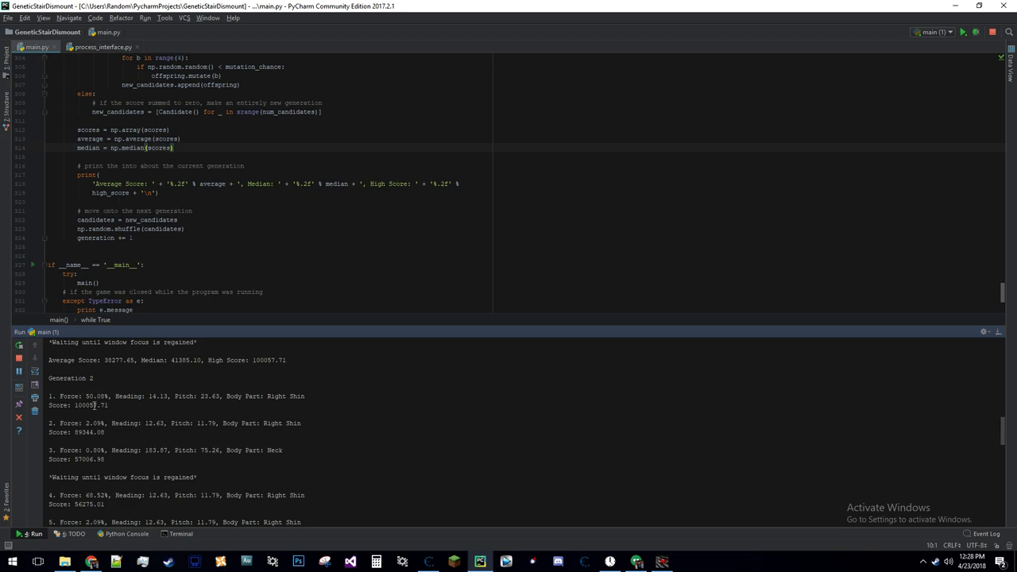
scroll("down", 3)
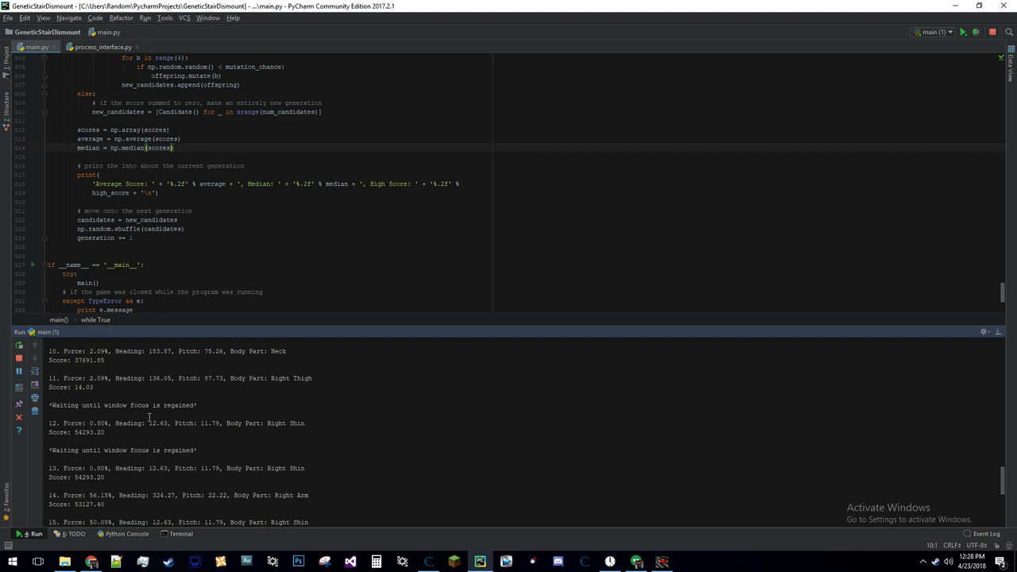
scroll("down", 3)
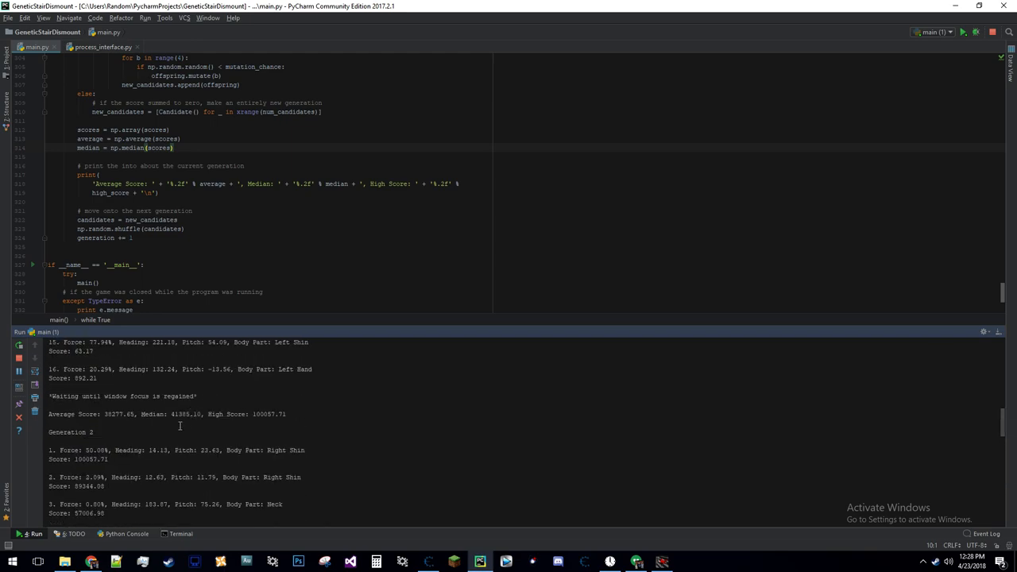
scroll("down", 3)
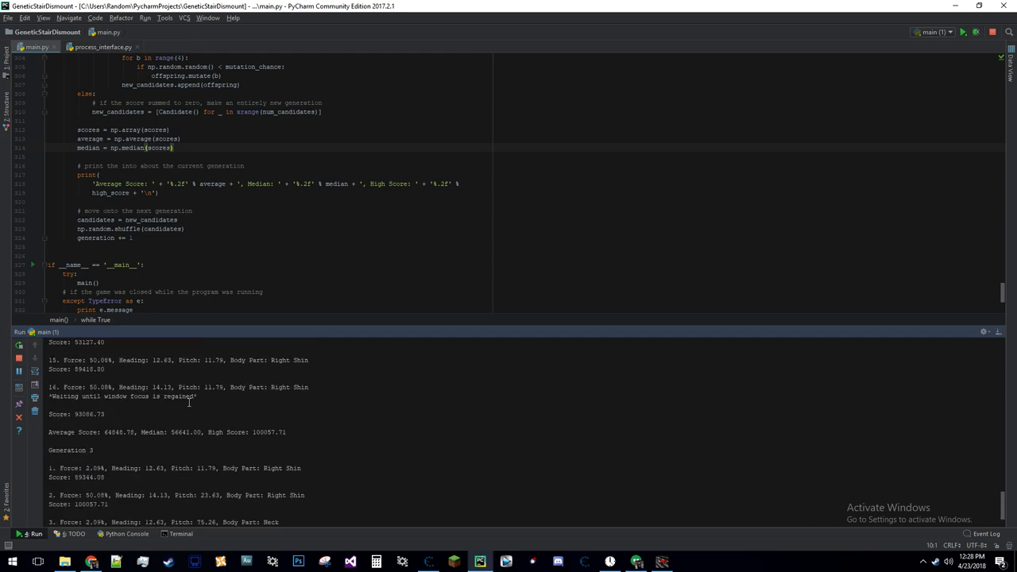
scroll("down", 3)
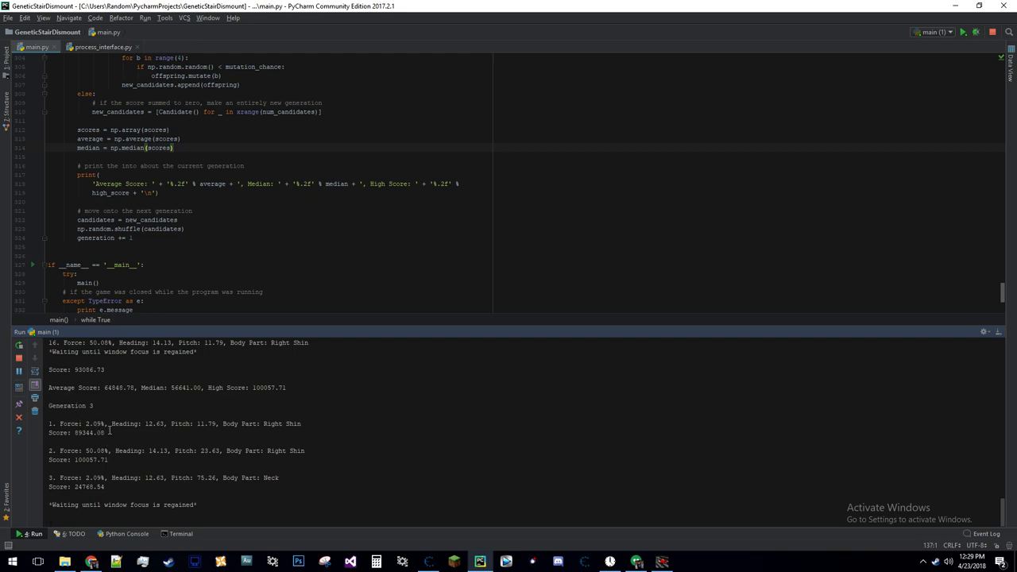
mouse_move(650, 548)
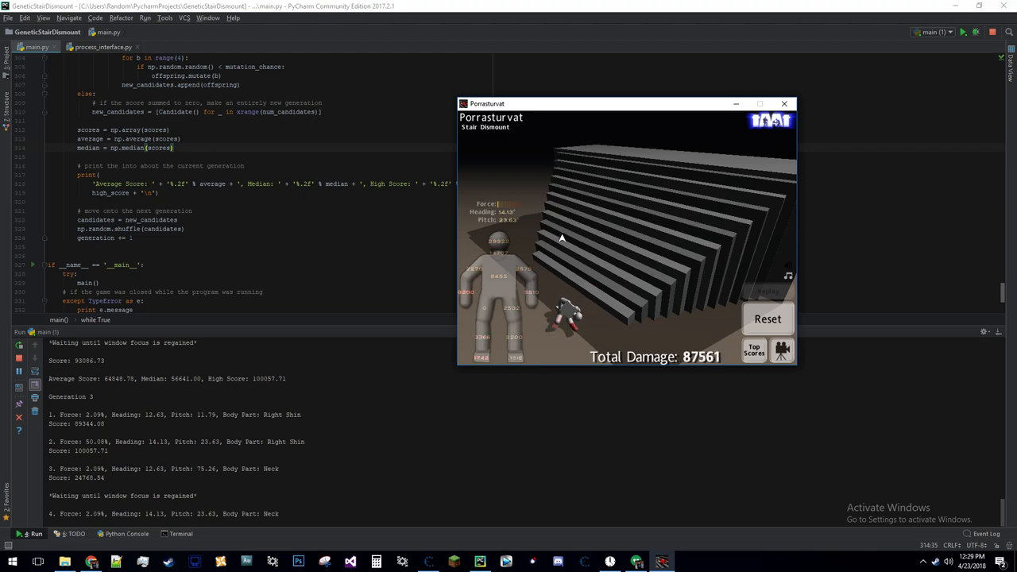
Keep the Stair Dismount window focused so Generation 3 scores candidates past number ten.
left_click(768, 319)
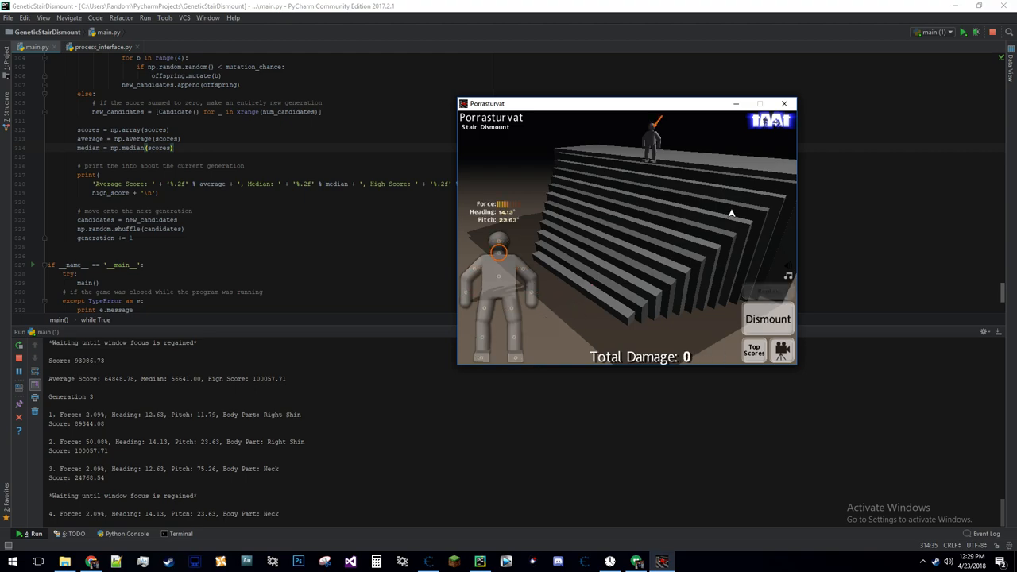
left_click(767, 319)
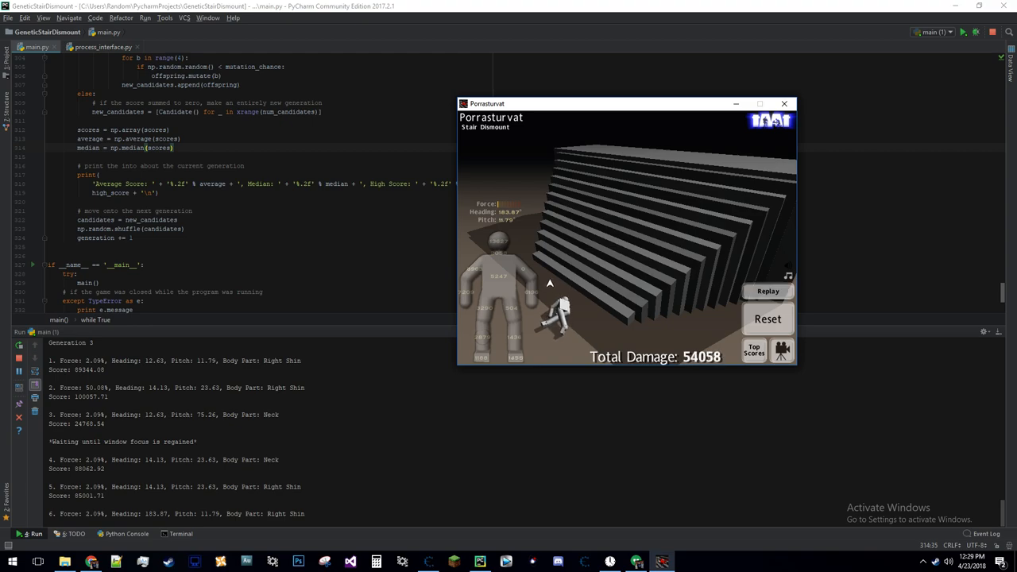
left_click(767, 290)
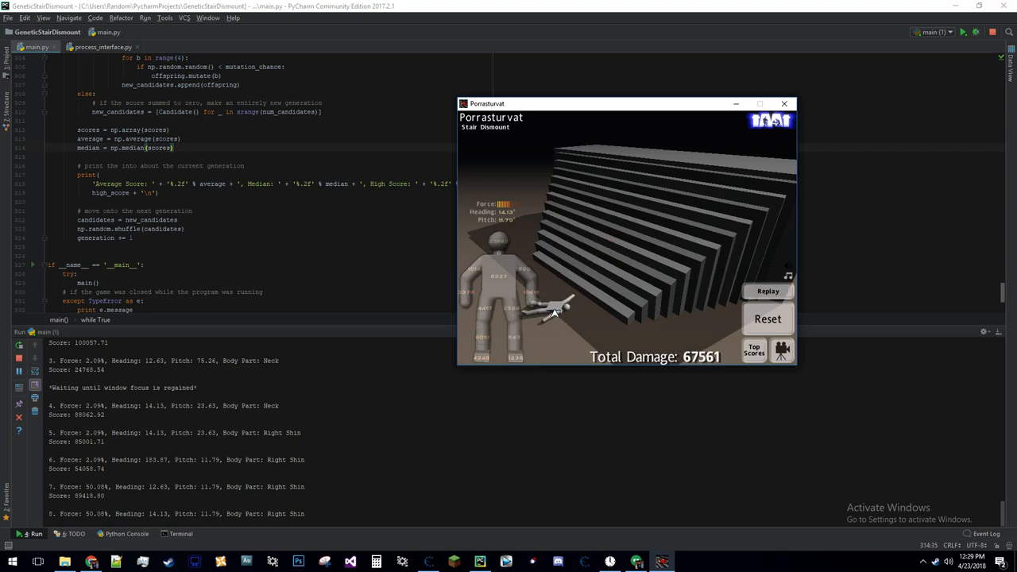
left_click(768, 291)
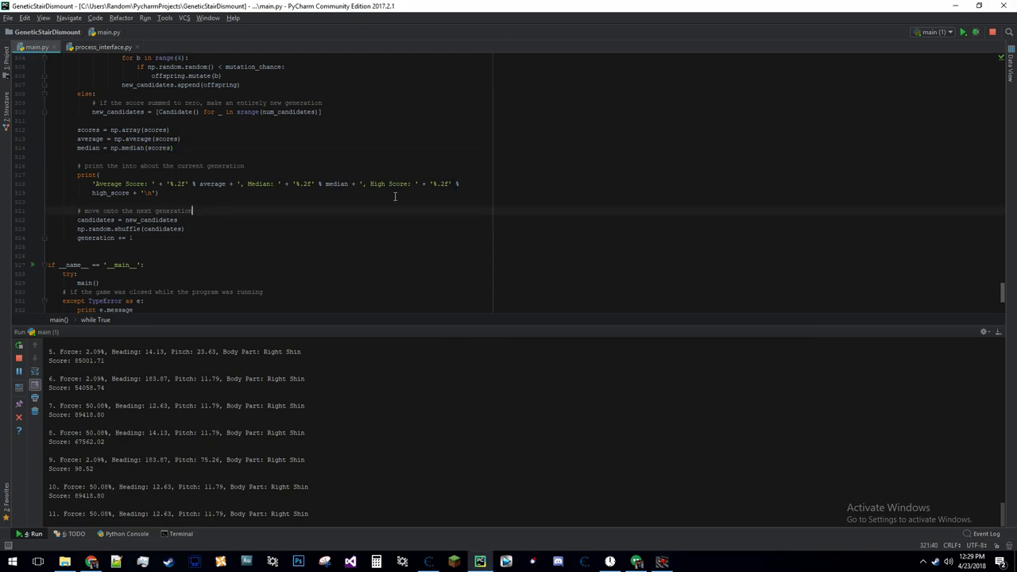
Close the Stair Dismount window so the script prints top_scorer and exits with code 0.
scroll("down", 3)
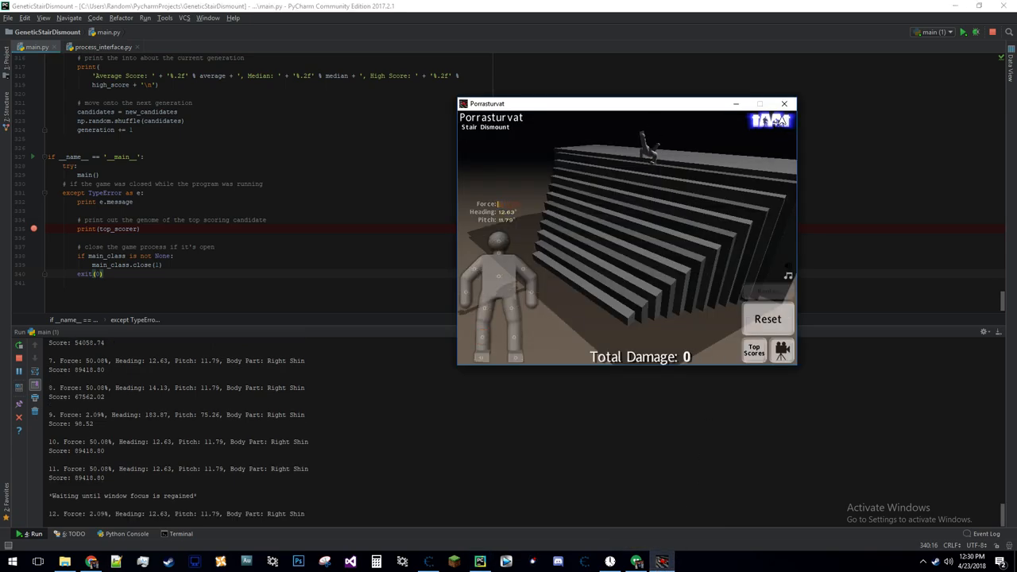
left_click(784, 103)
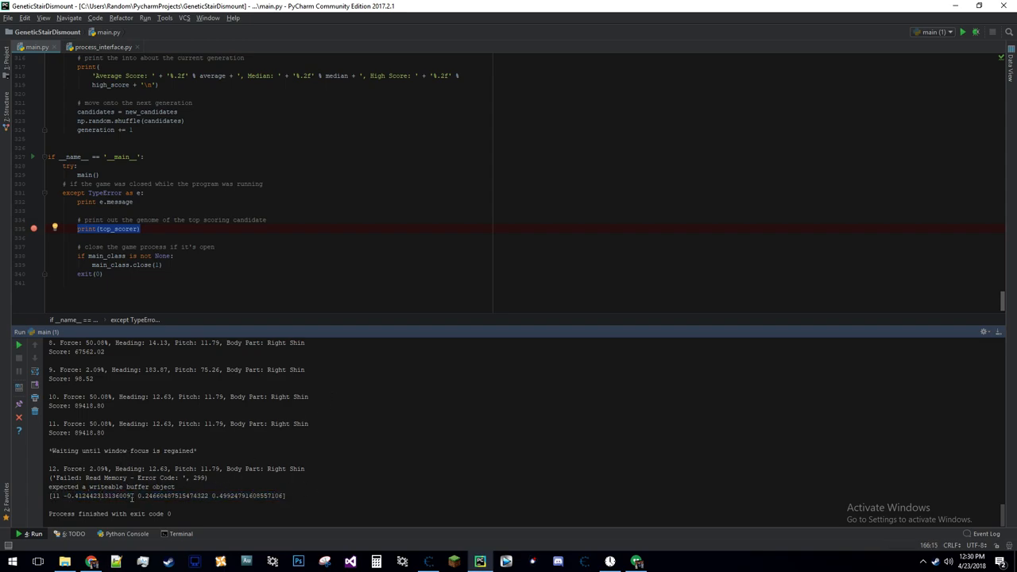
Select the printed top-scorer genome in the Run output and find the 'cand' initialization line.
left_click_drag(66, 496, 209, 496)
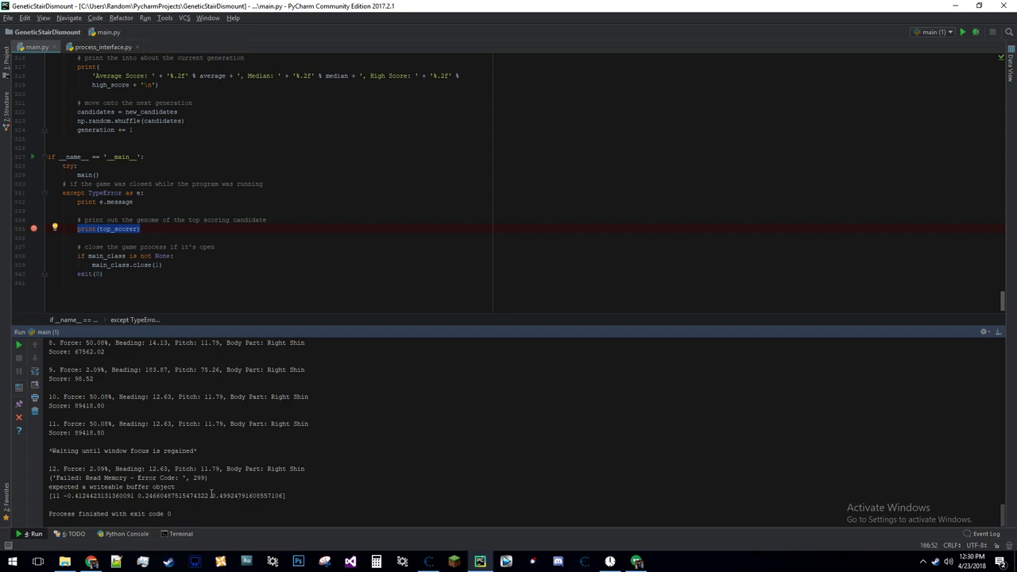
left_click_drag(214, 495, 287, 495)
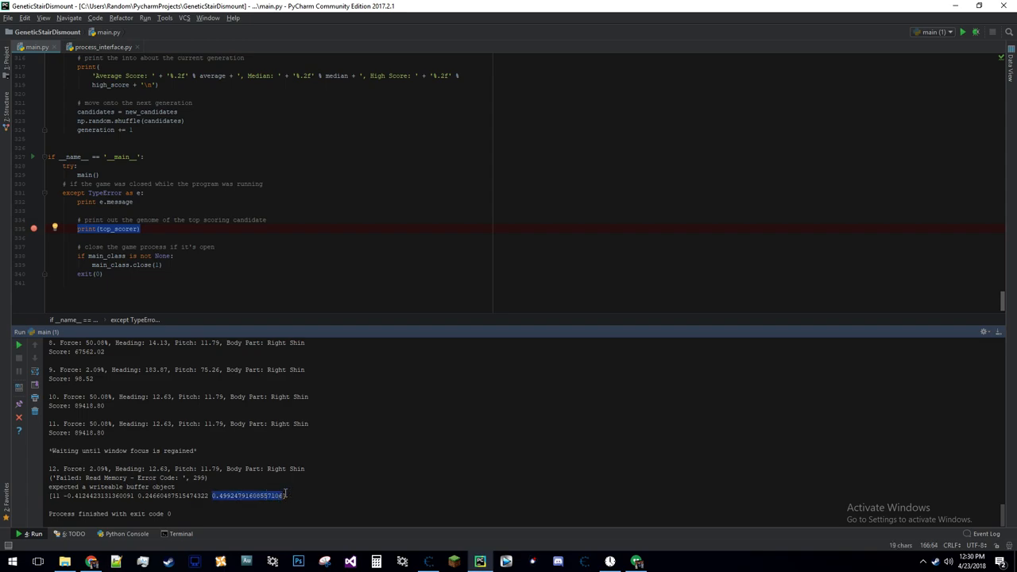
mouse_move(152, 441)
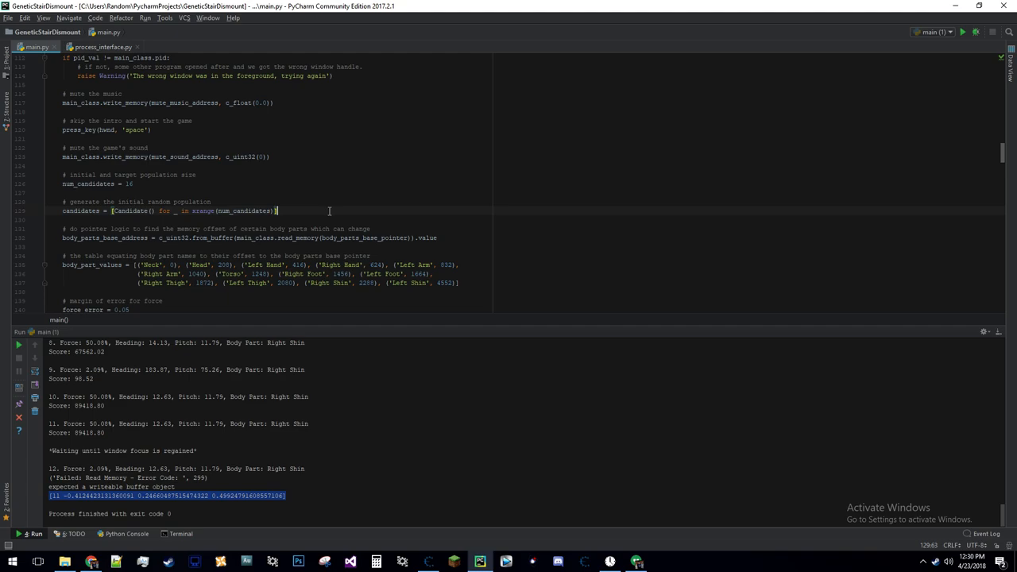
type("cand")
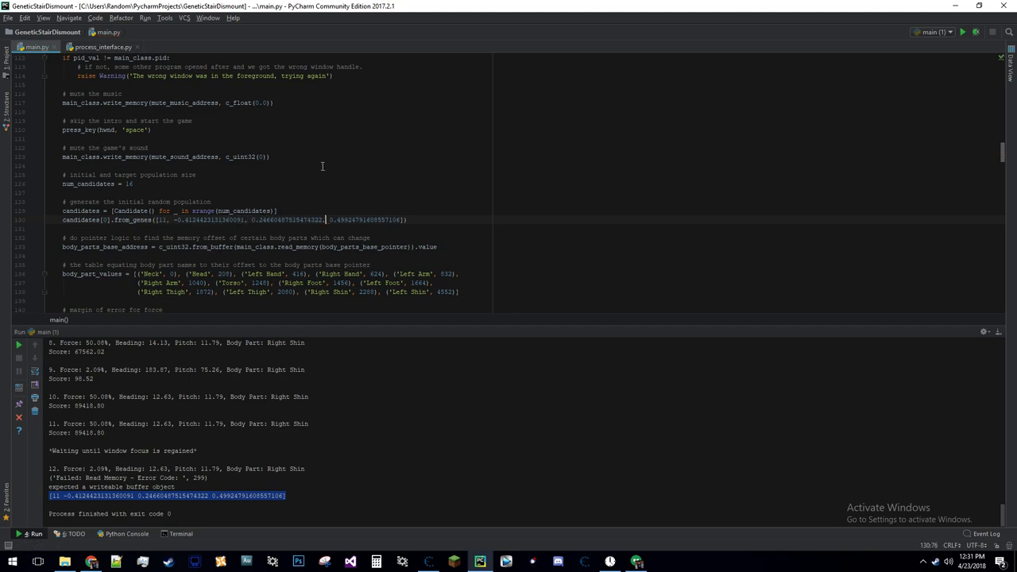
mouse_move(107, 220)
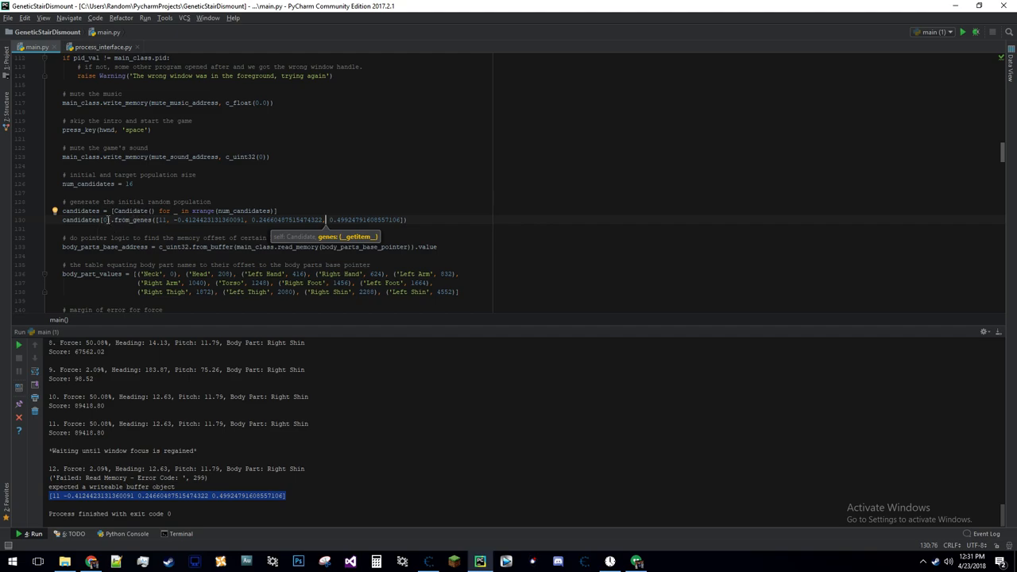
Add candidates[0].from_genes(...) with the copied genome after the candidates list.
left_click(436, 220)
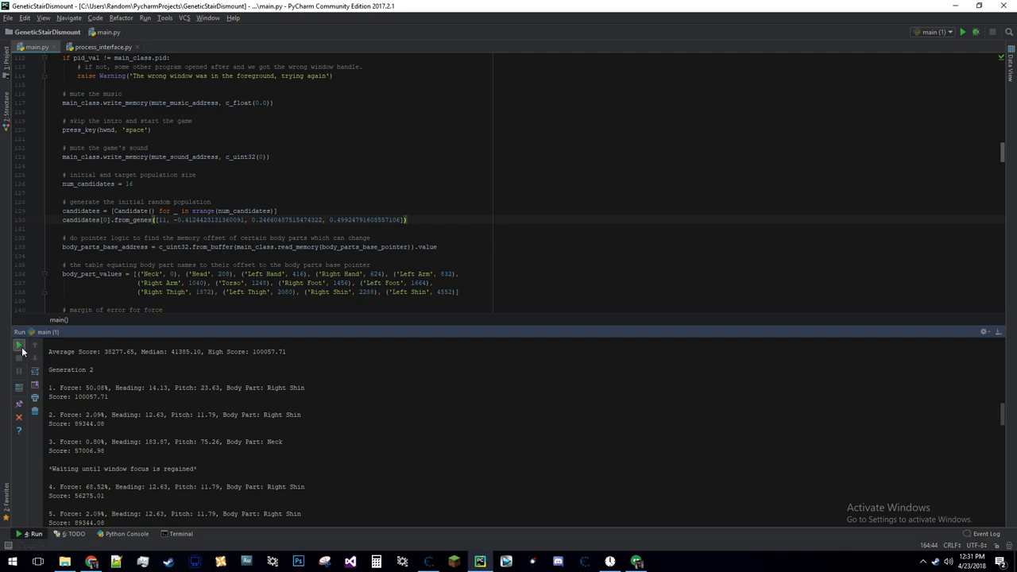
Rerun the seeded script, review main.py after exit code 1, and run main again.
left_click(19, 344)
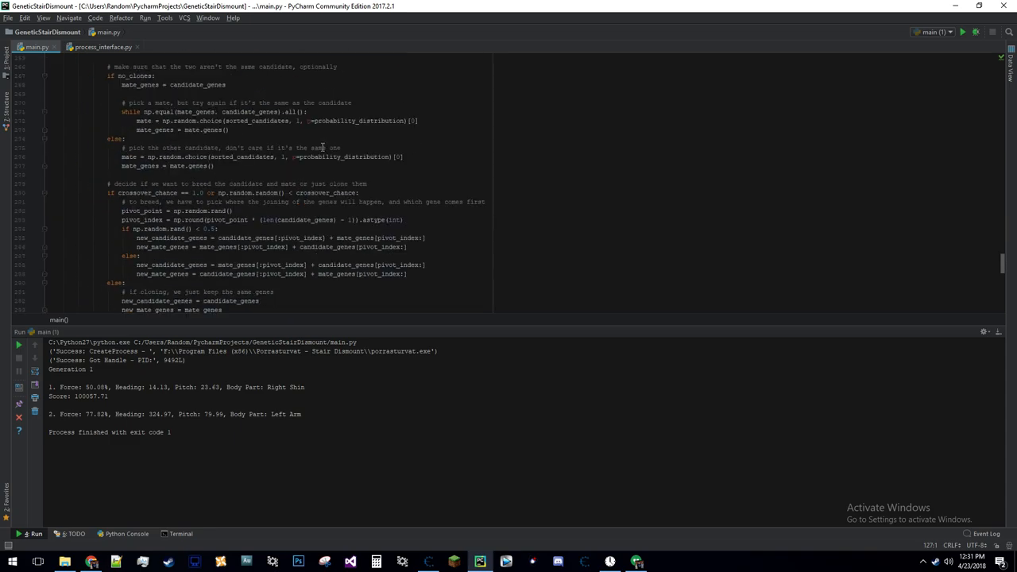
scroll("down", 3)
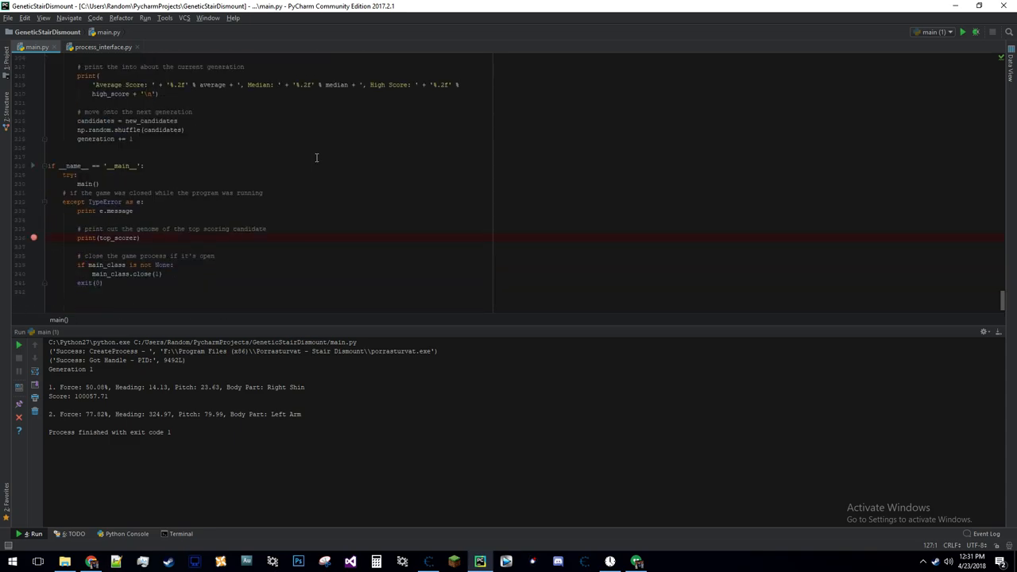
mouse_move(687, 197)
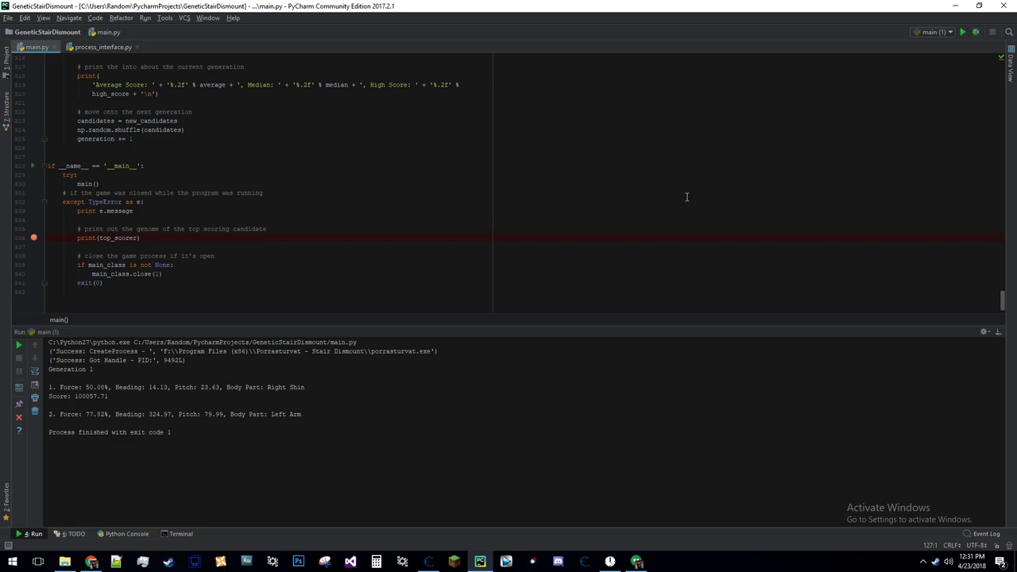
scroll("down", 3)
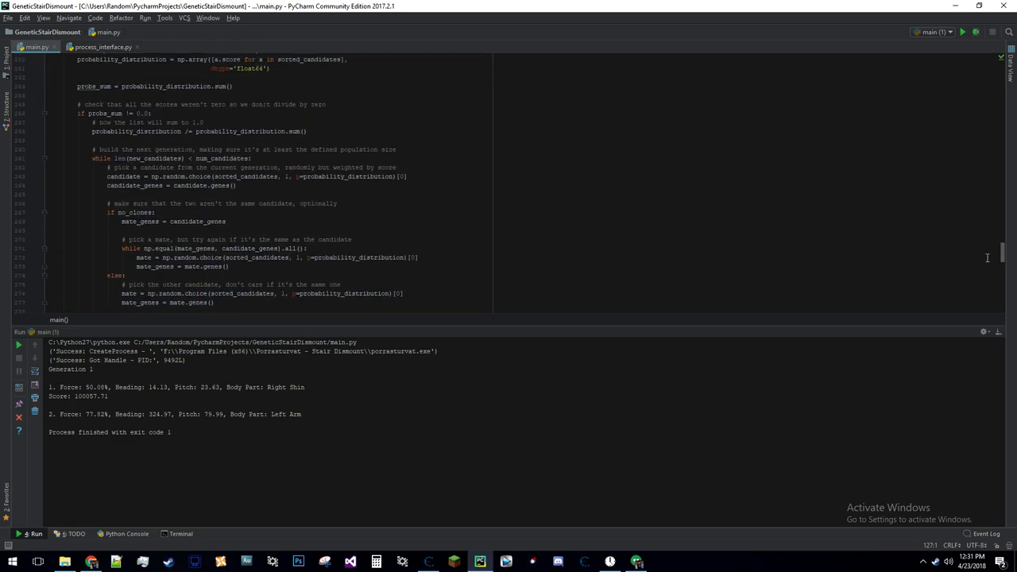
scroll("down", 3)
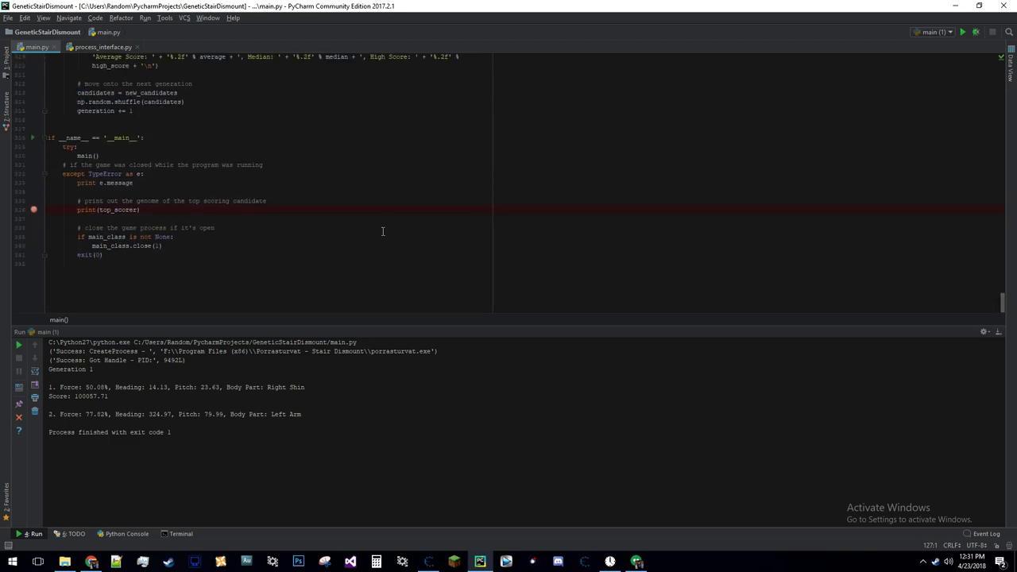
left_click(214, 258)
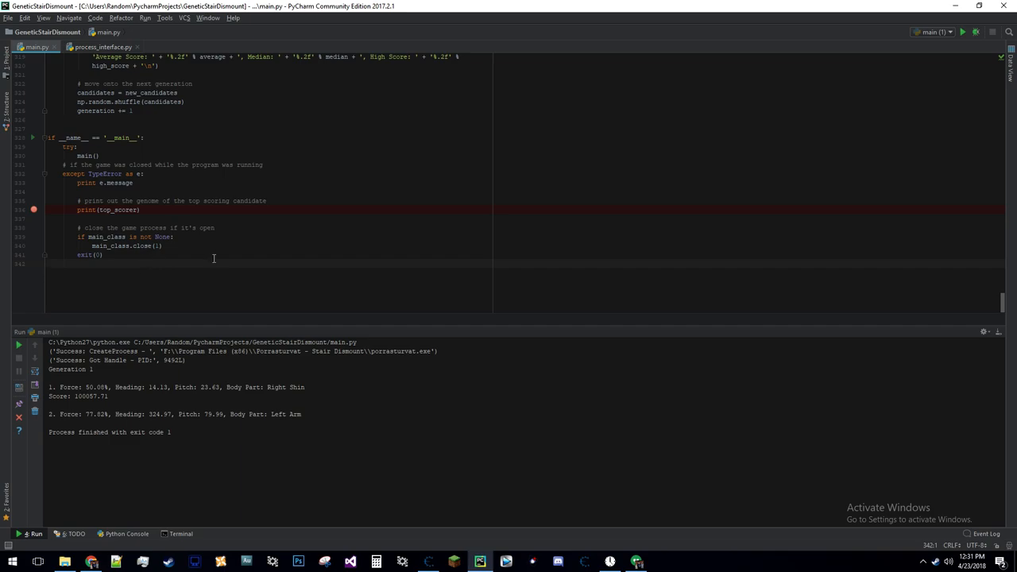
left_click(962, 32)
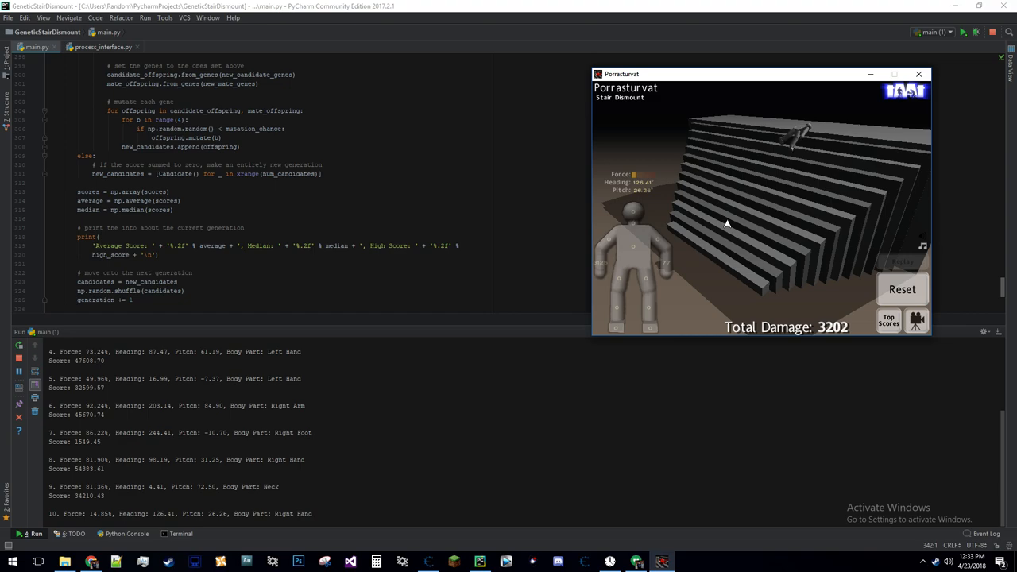
Keep the Stair Dismount window focused so candidate trials continue.
left_click(902, 288)
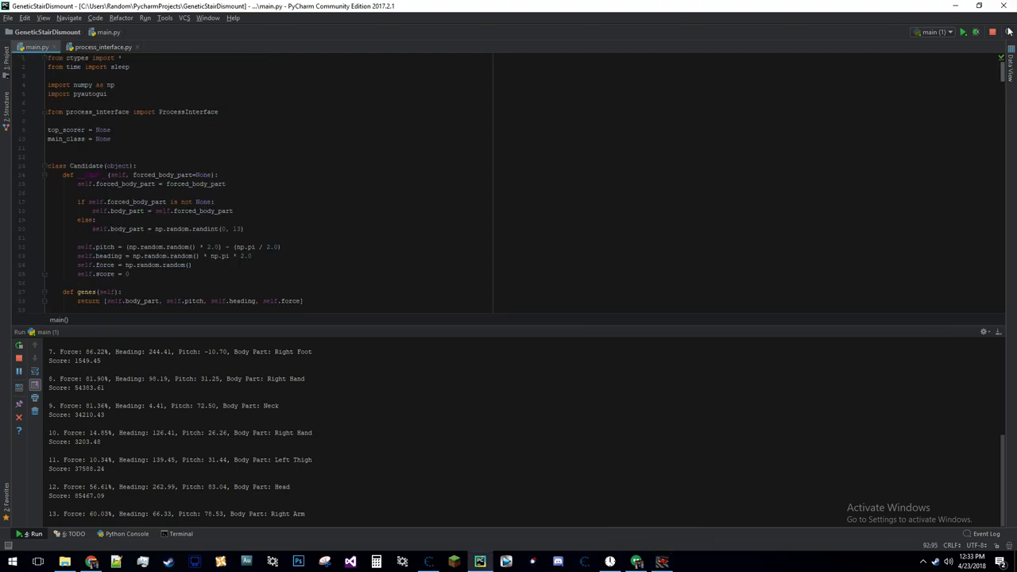
left_click(102, 46)
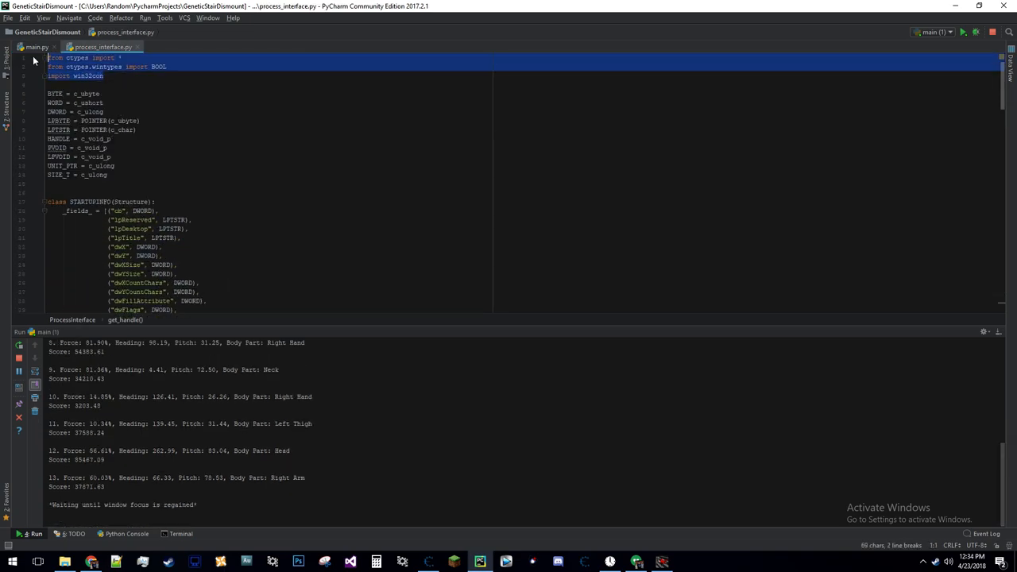
left_click(37, 46)
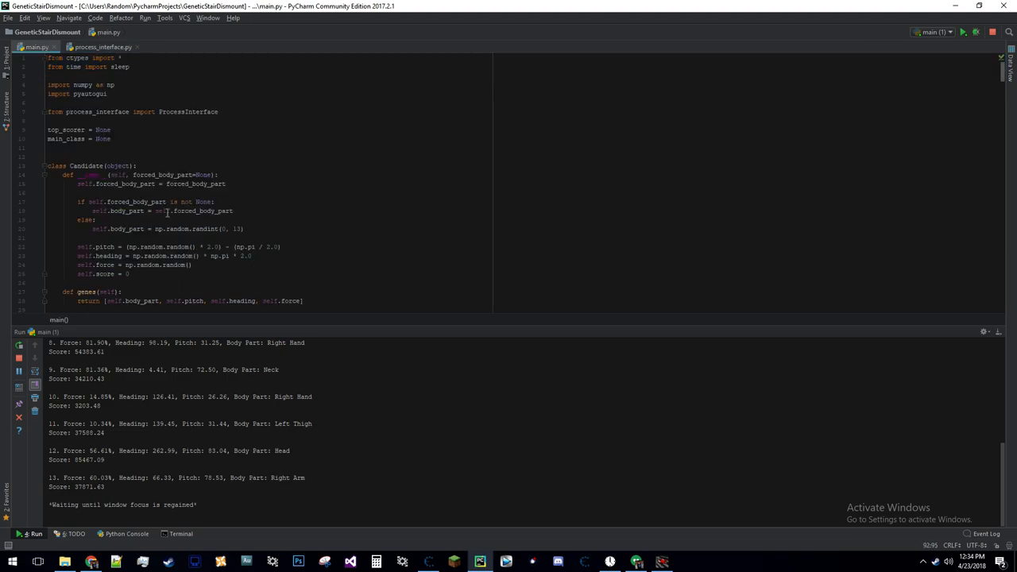